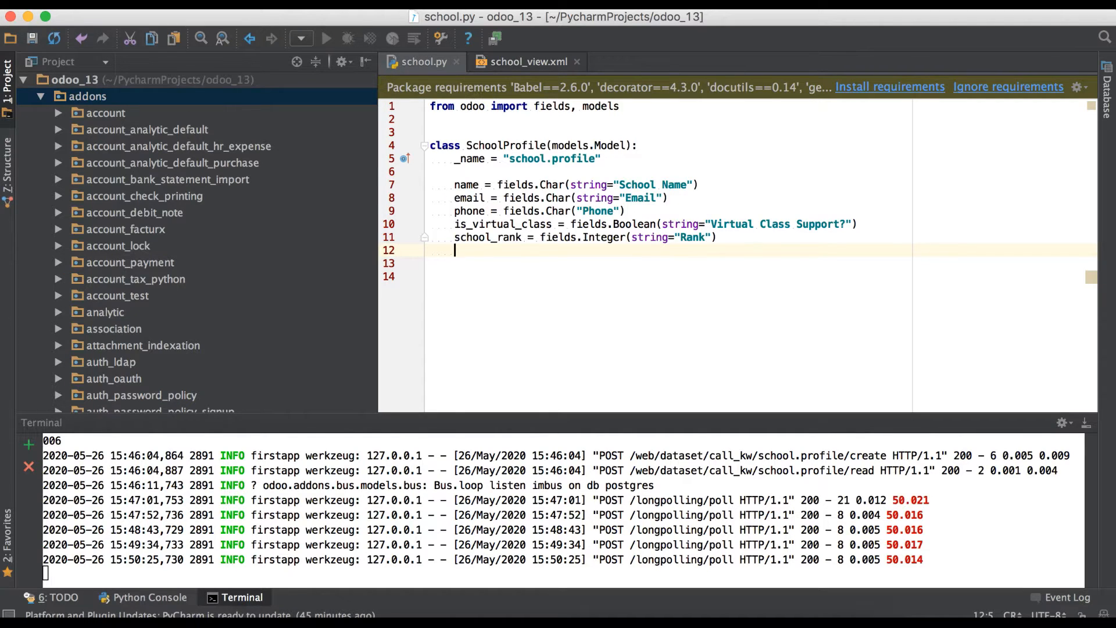
Step: Add result = fields.Float(string="Result") to school.py and restart odoo-bin with -u school
text(result)
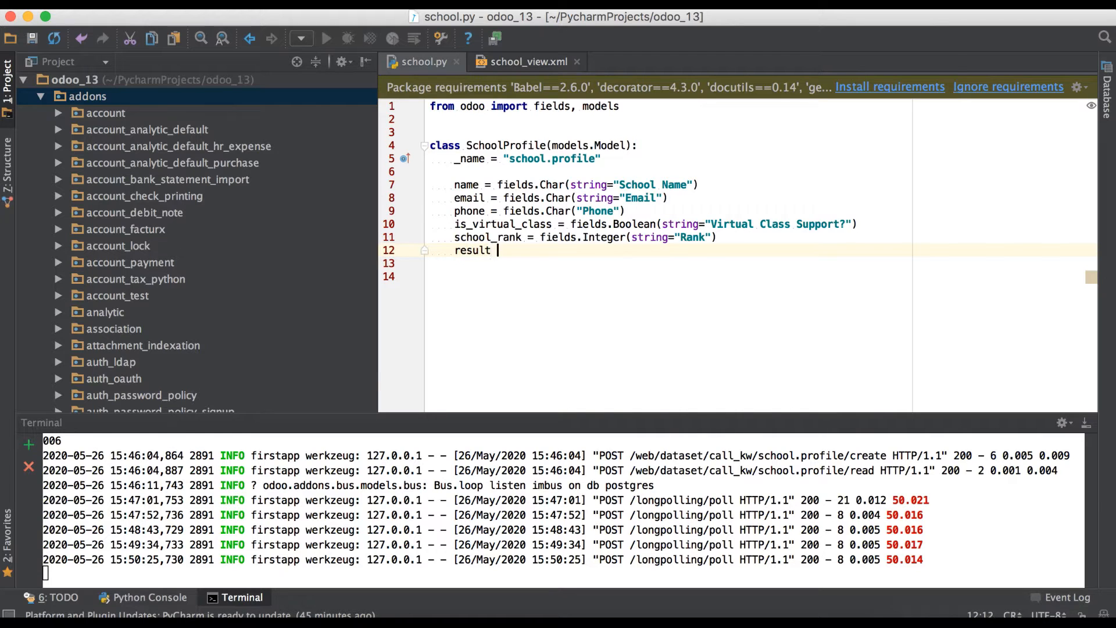
text(= fie)
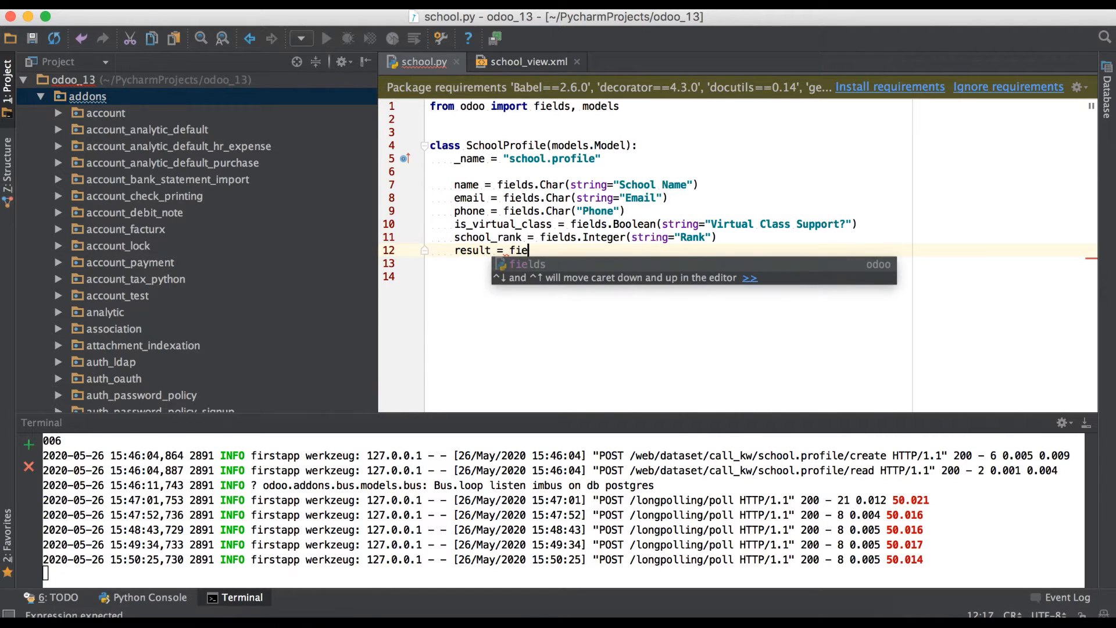
text(lds.Float(string="Result)
click(563, 574)
text(python odoo-bin -d firstapp -u s)
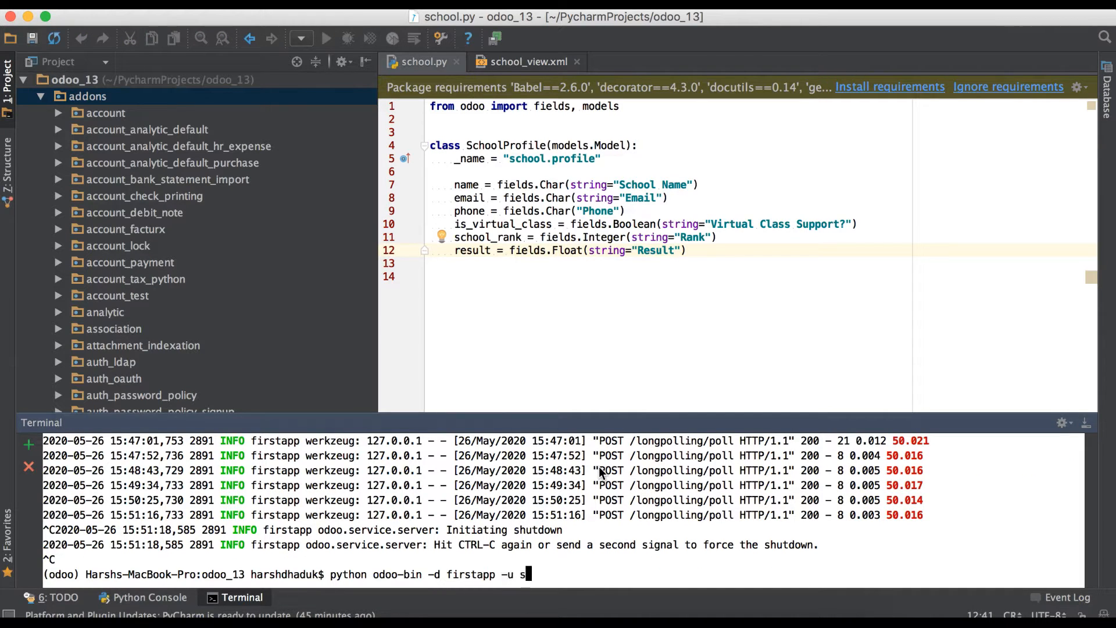
key(Return)
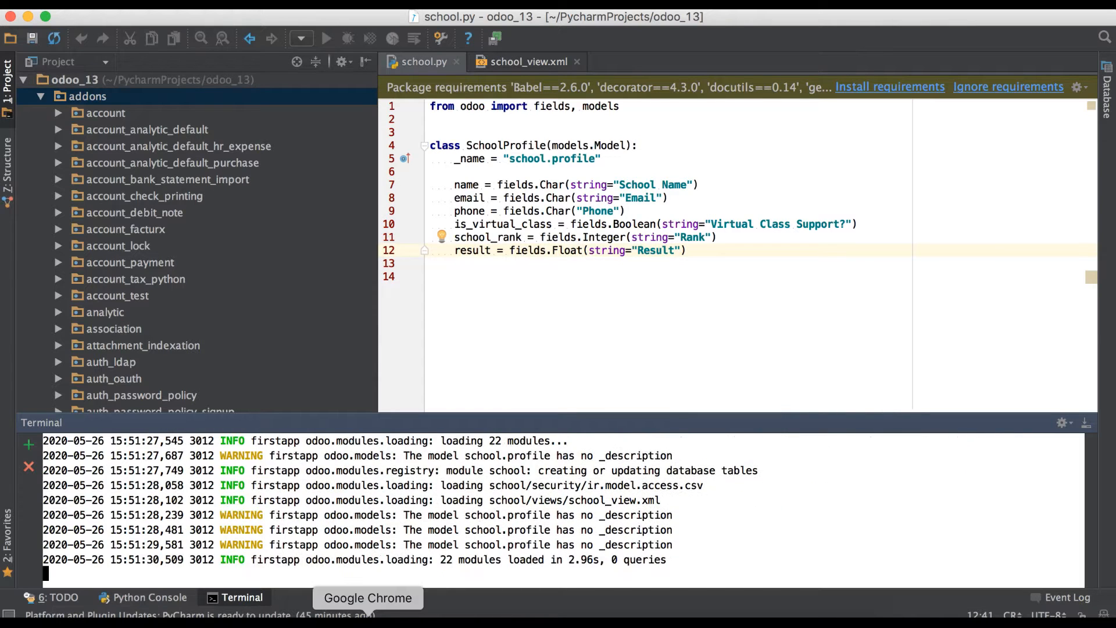
click(527, 61)
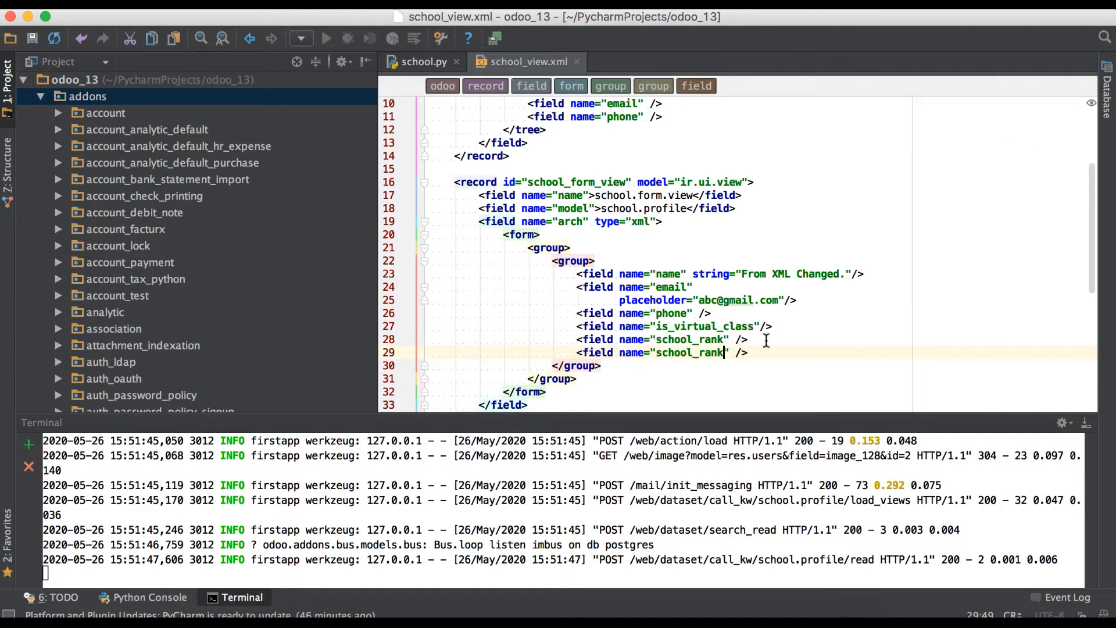
Step: Rename the duplicated school_rank field line in school_view.xml to result
text(result)
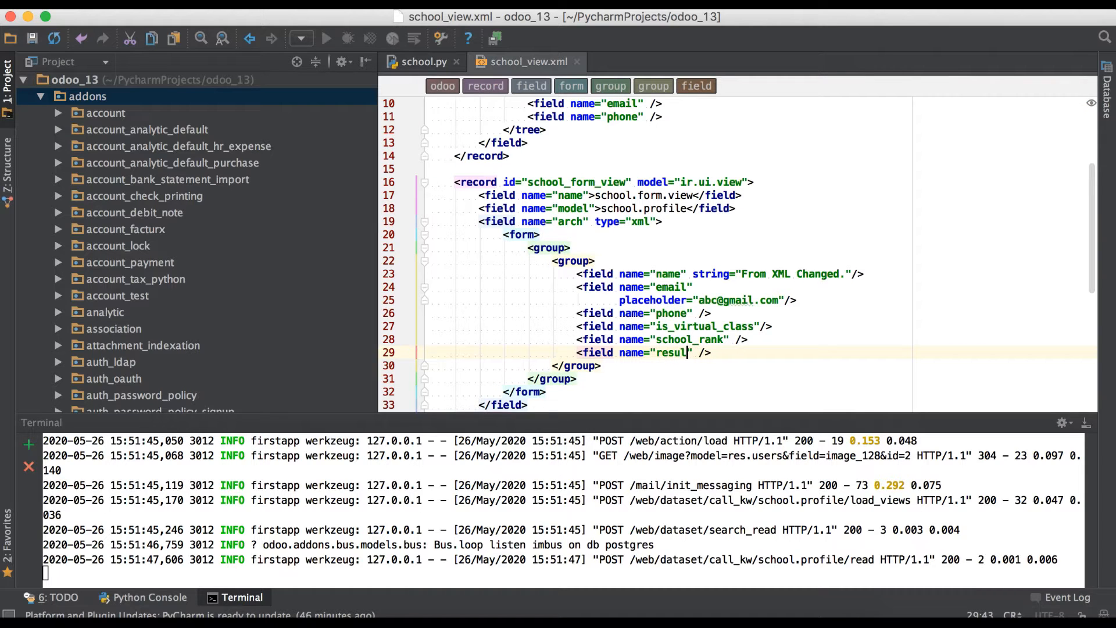
text(t)
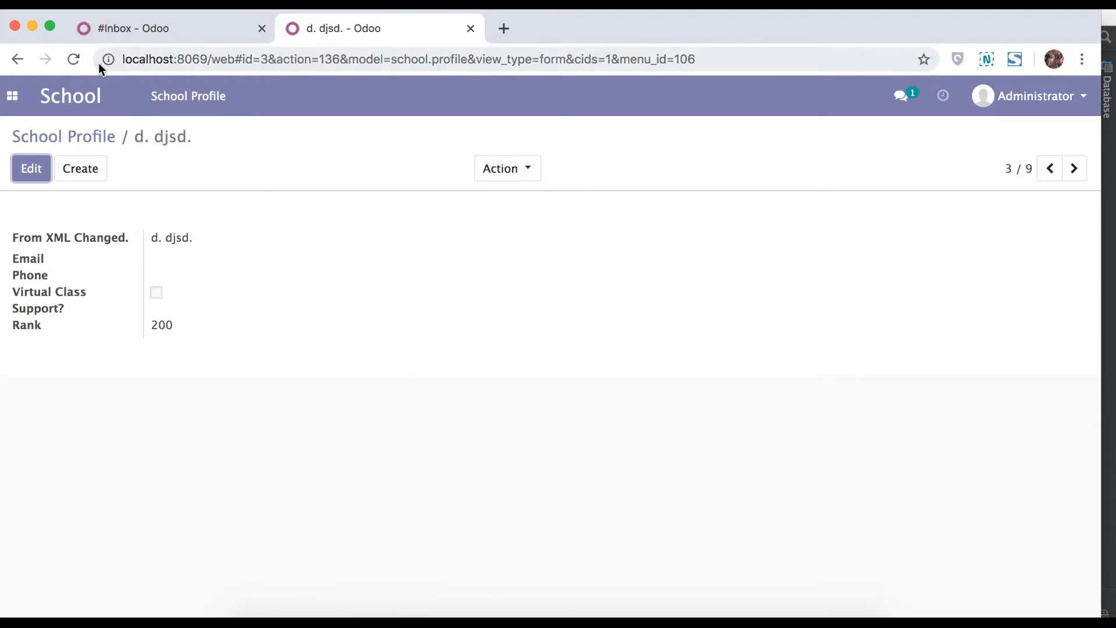
Step: Reload the school profile record, confirm Result shows 0.00, and reopen it for editing
click(73, 59)
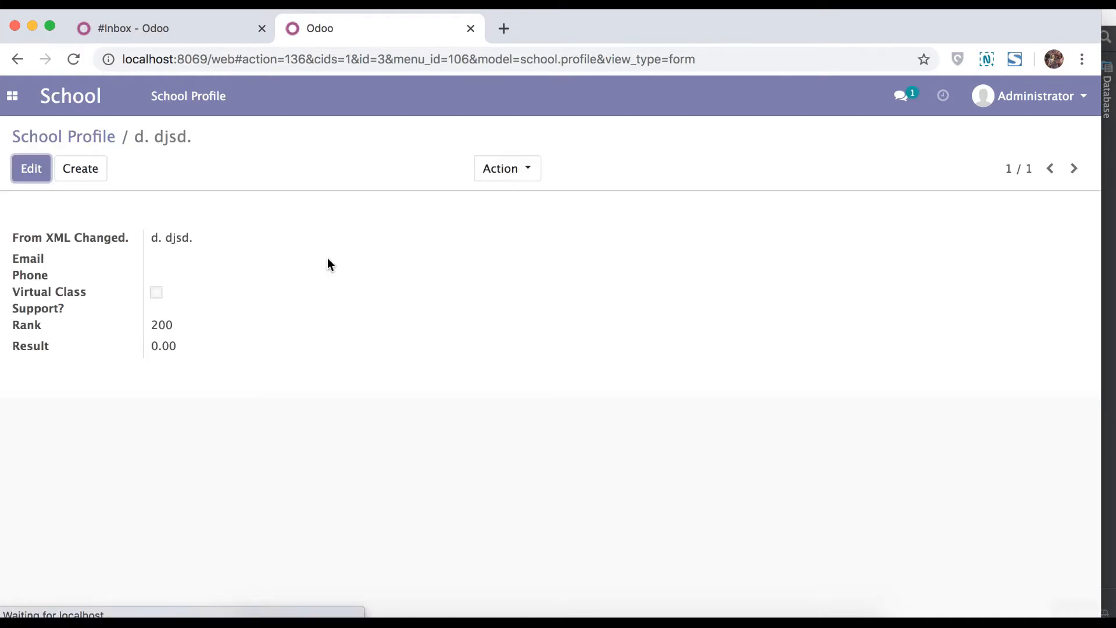
double_click(30, 345)
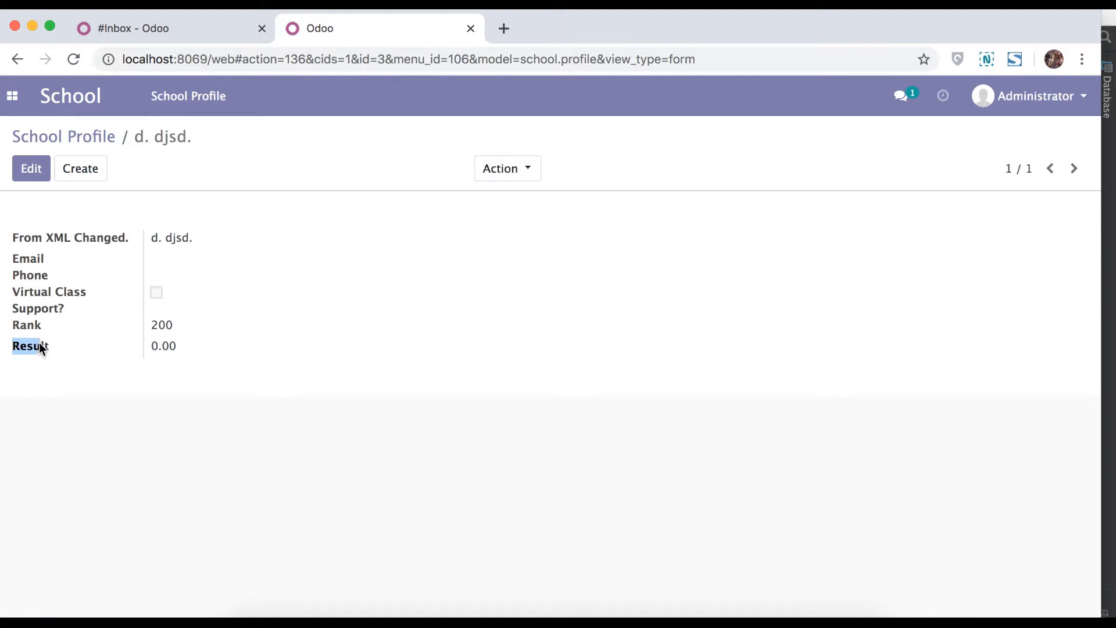
click(31, 169)
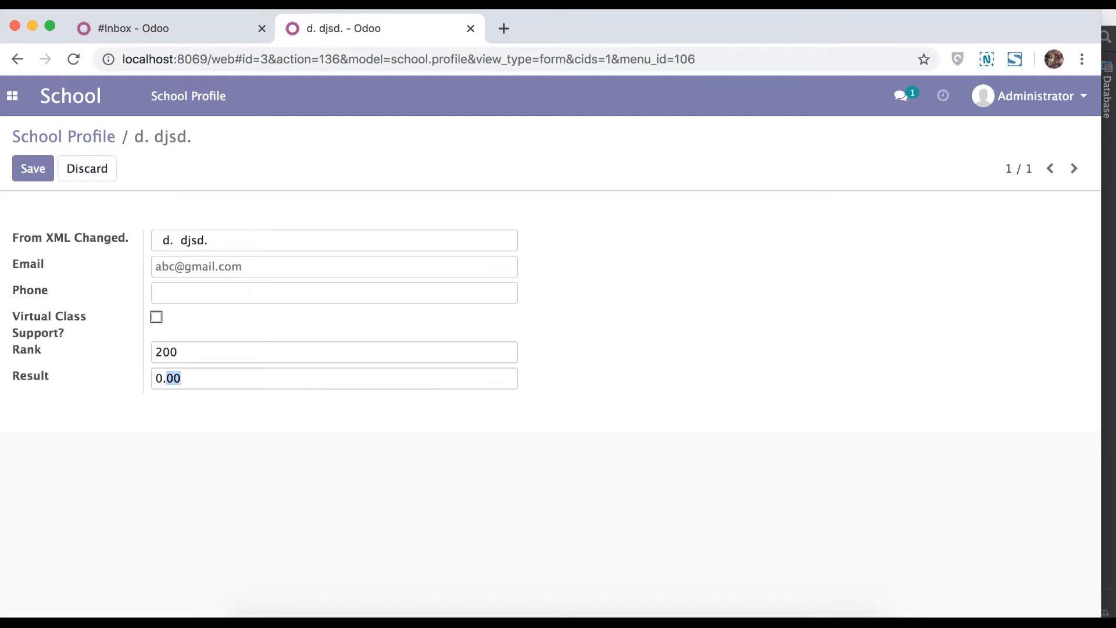
mouse_move(65, 371)
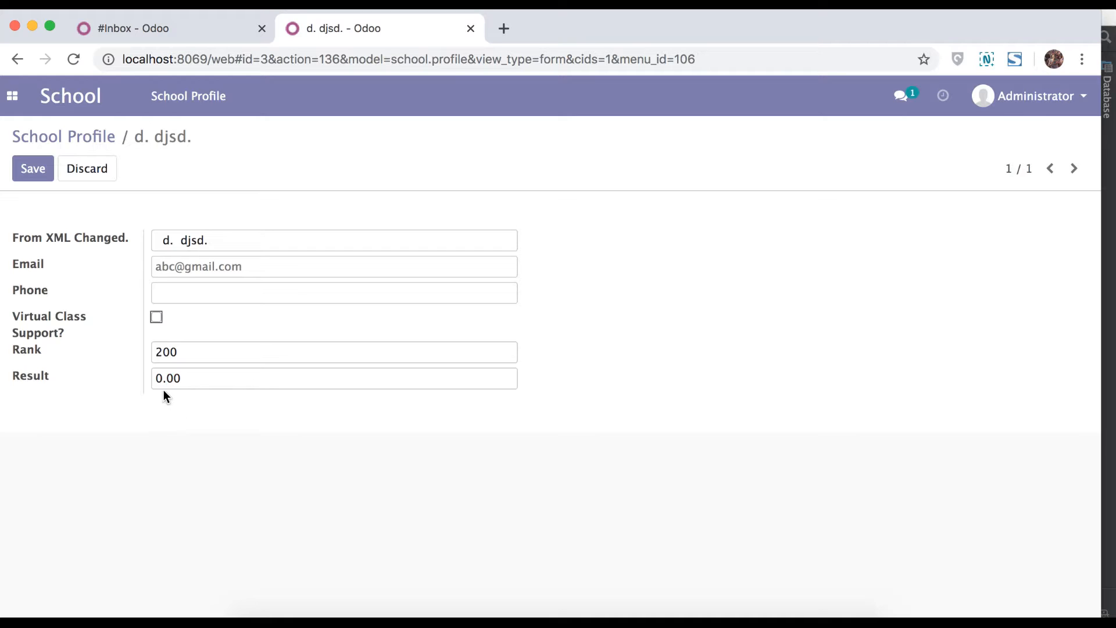
mouse_move(87, 168)
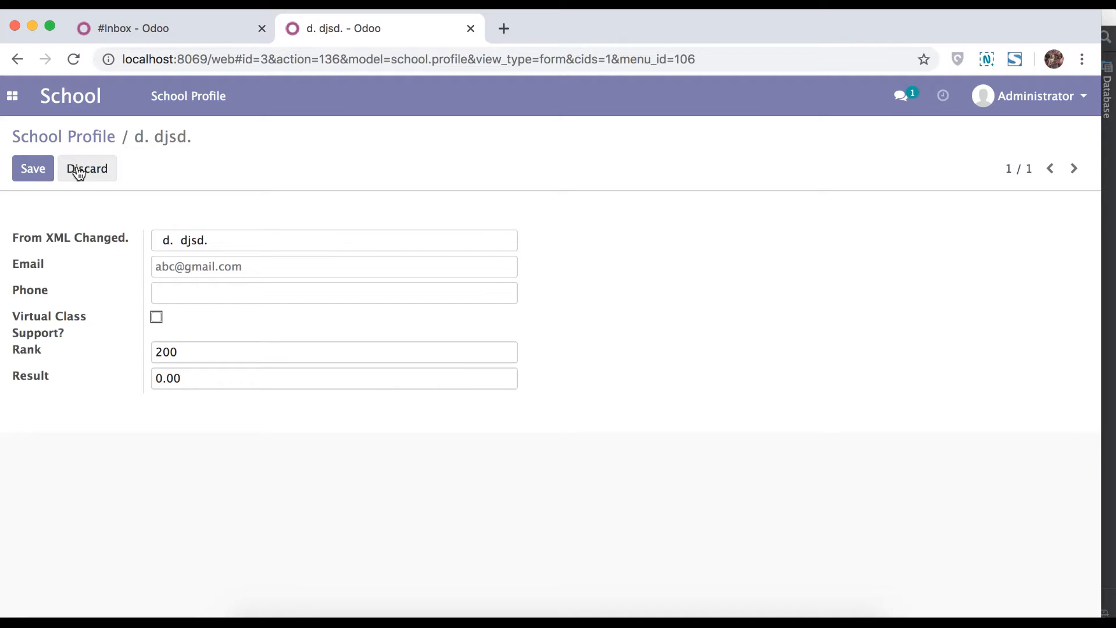
click(87, 169)
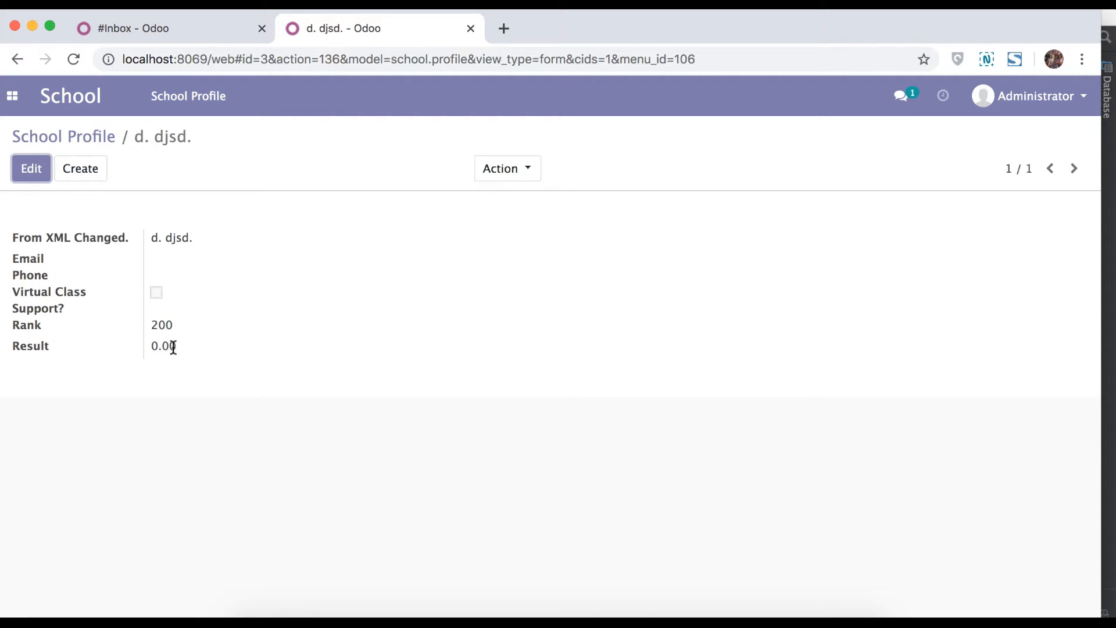
double_click(163, 346)
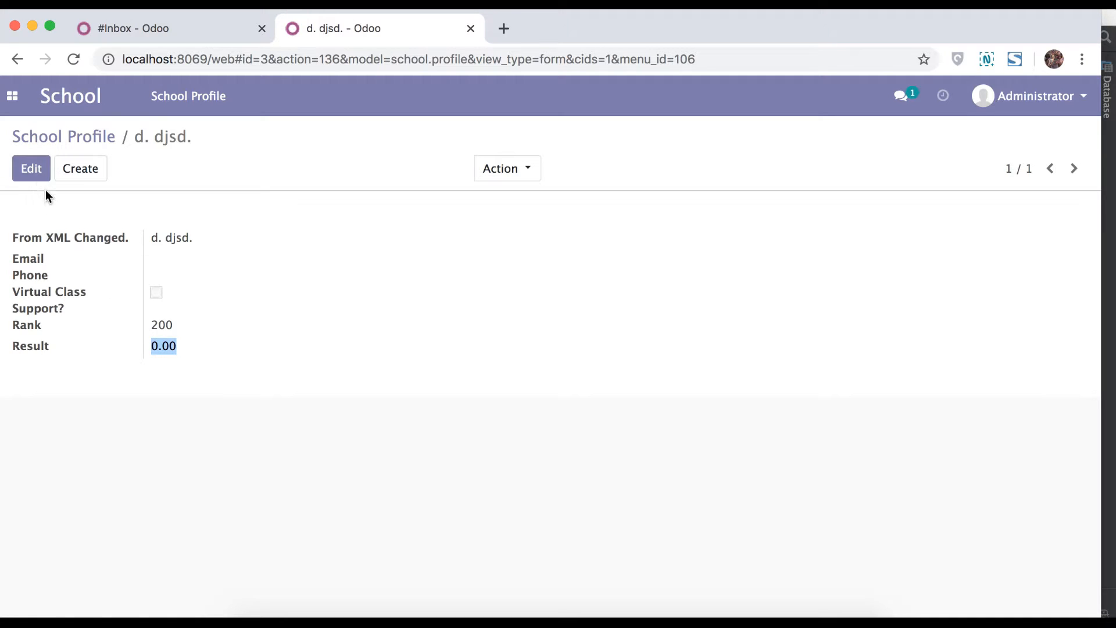
click(31, 169)
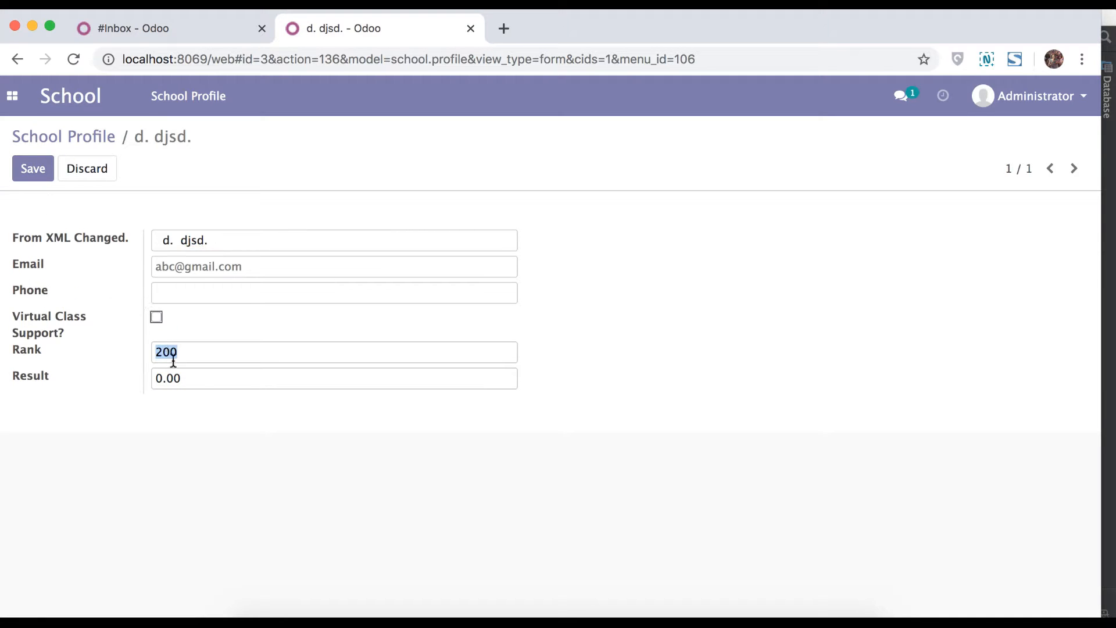
click(171, 352)
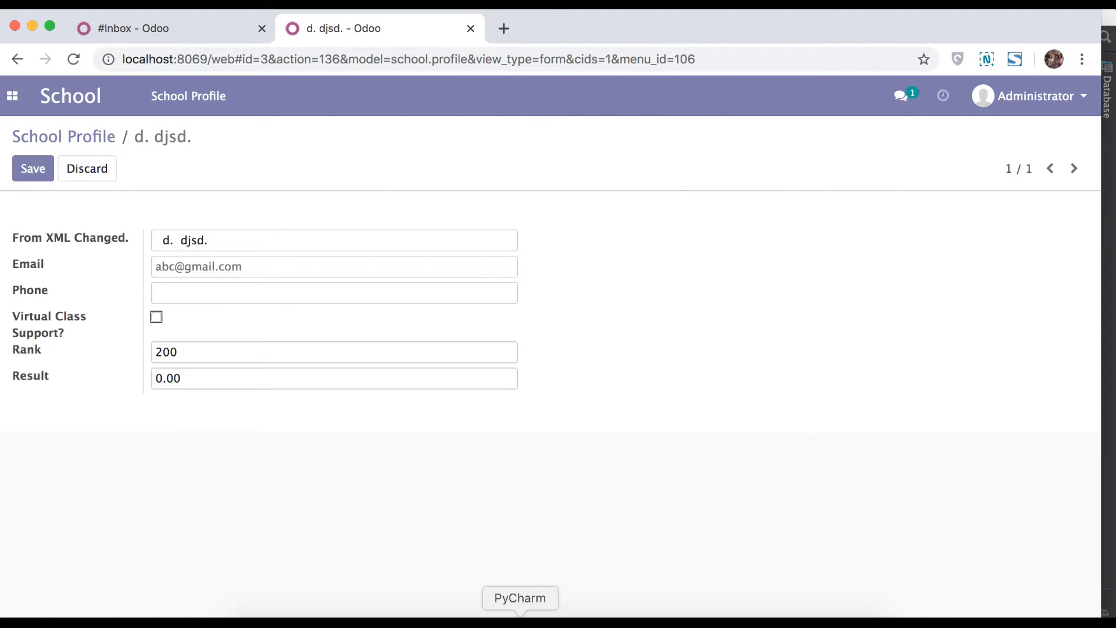
Step: Add help="This is tool tip." to the Result Float field in school.py
click(519, 598)
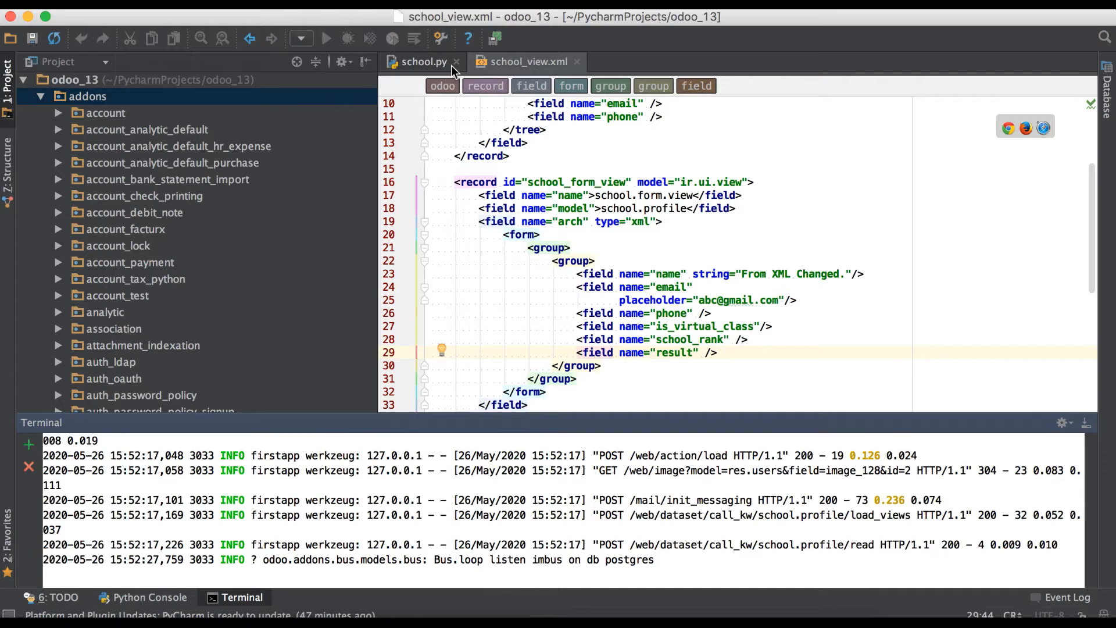
click(423, 61)
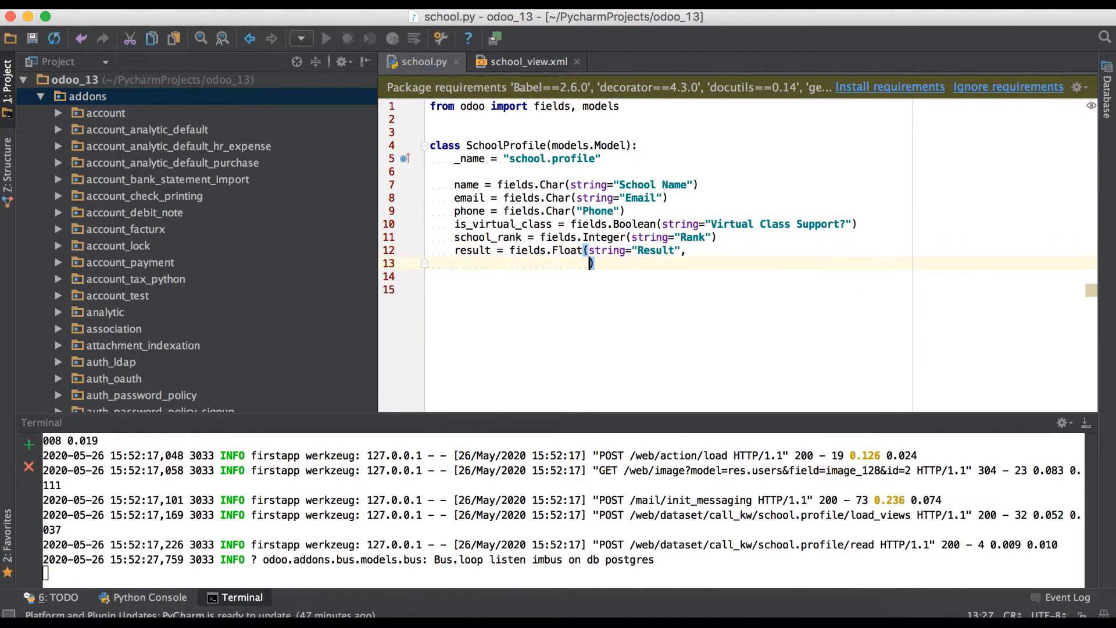
text(help="T)
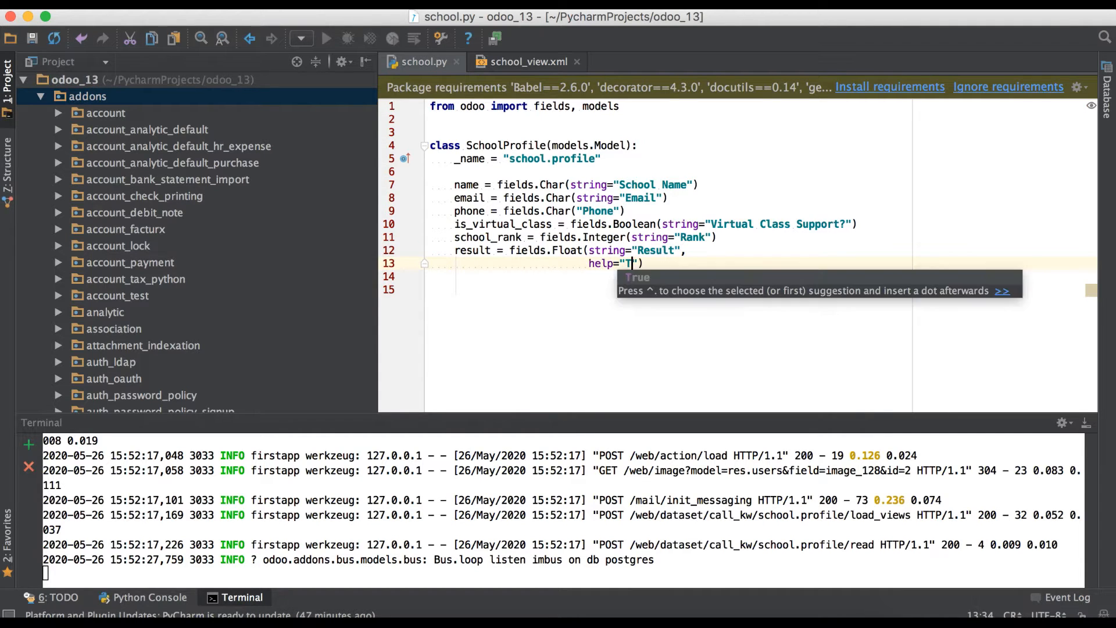
text(his is tool t)
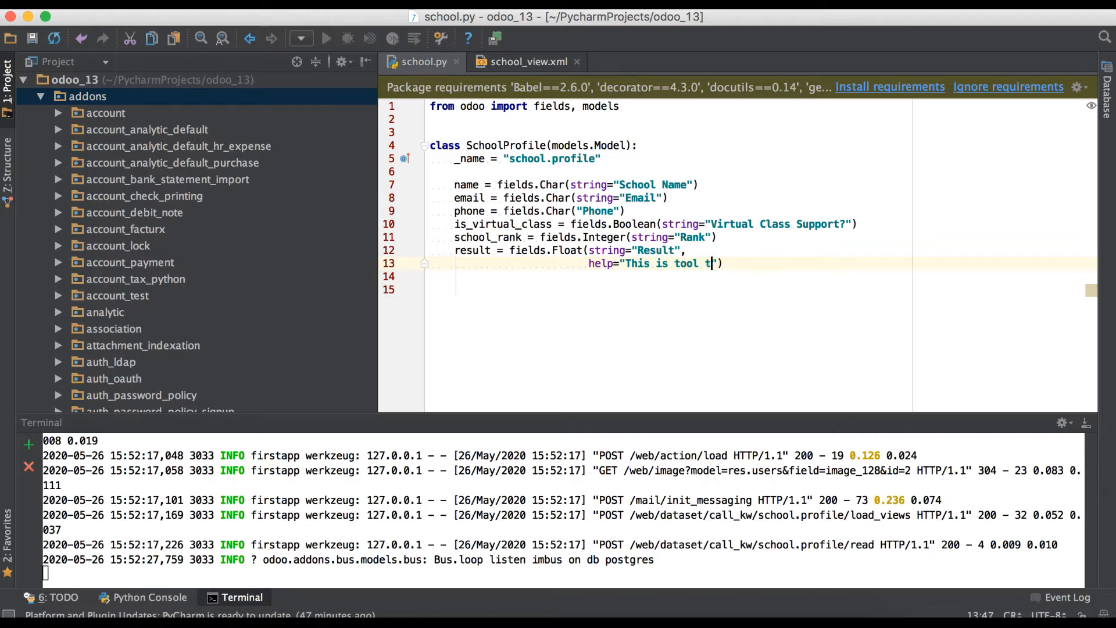
text(ip.)
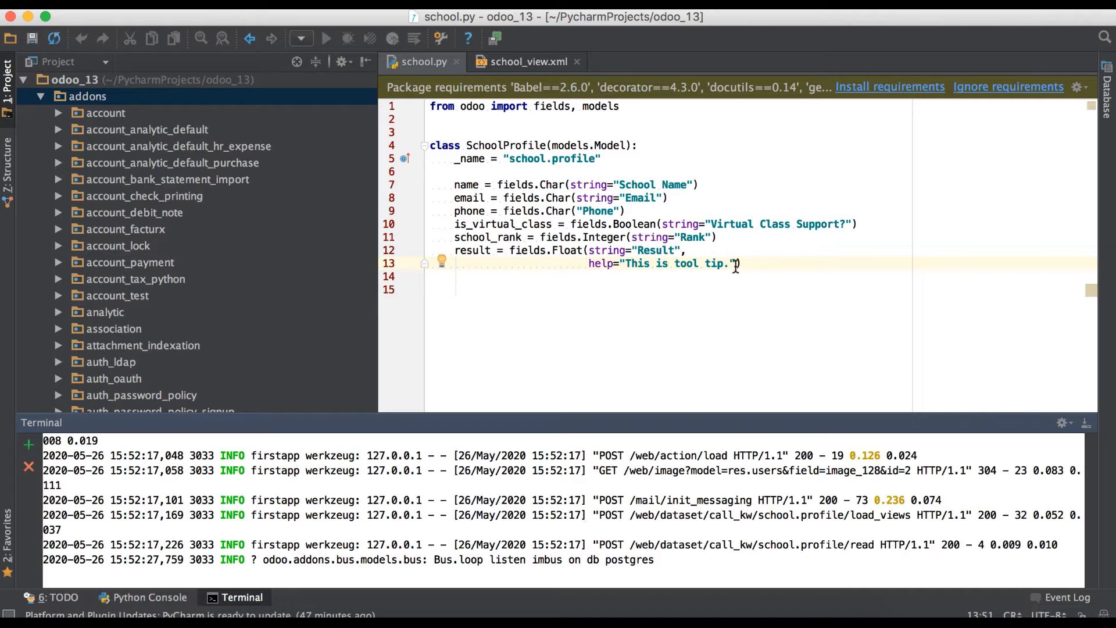
Step: Set readonly=True on Result and restart odoo-bin -d firstapp with -u school
text(readonly=T)
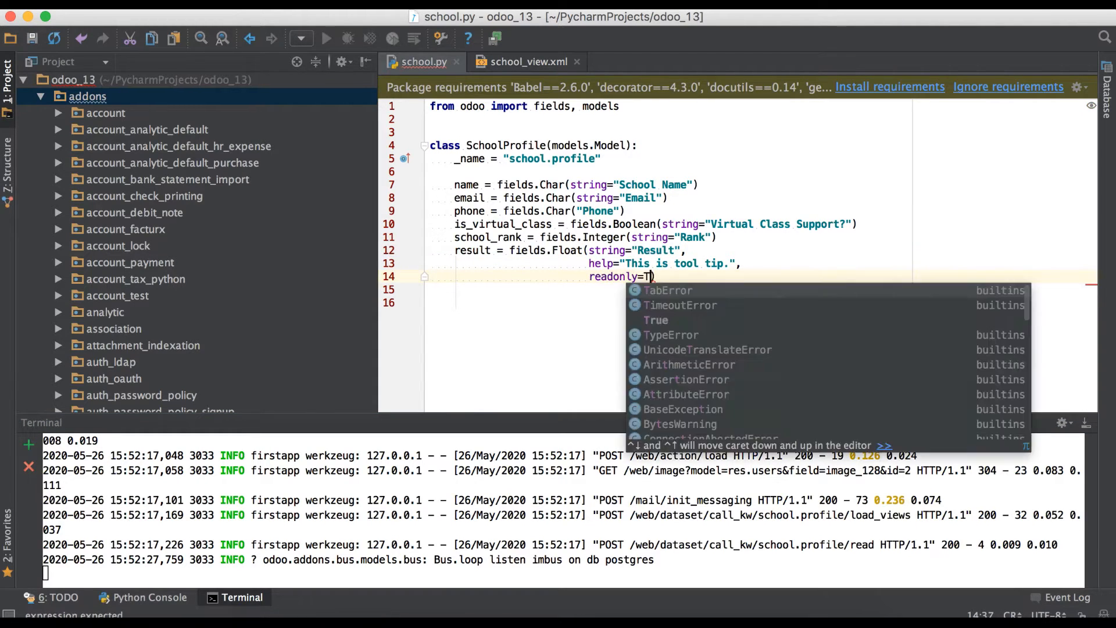
key(Enter)
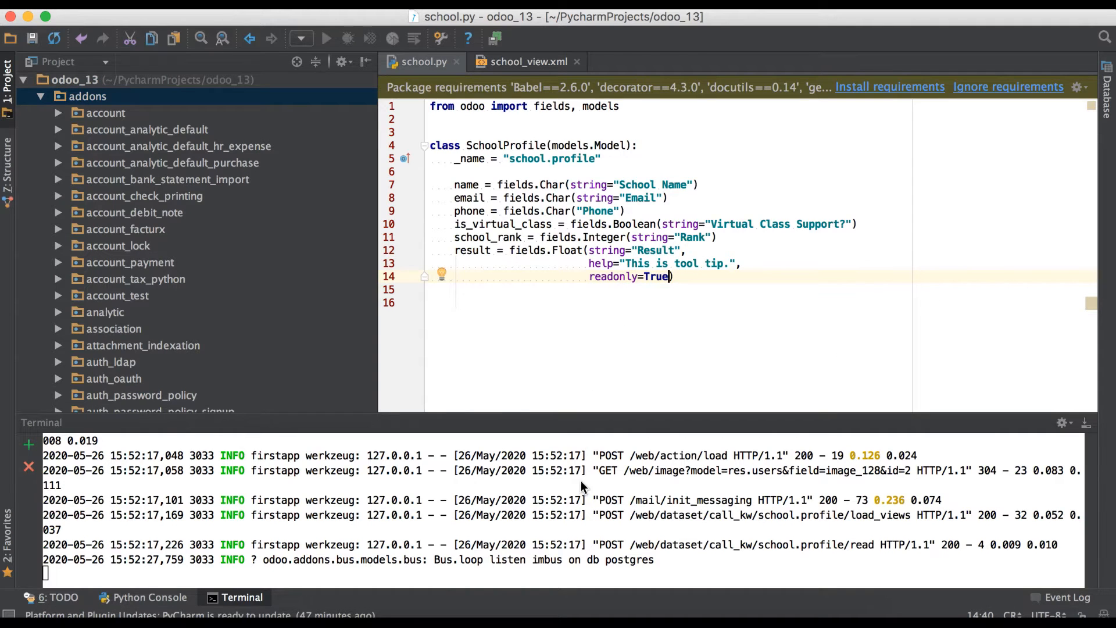
text(python odoo-bin -d firstapp -u sch)
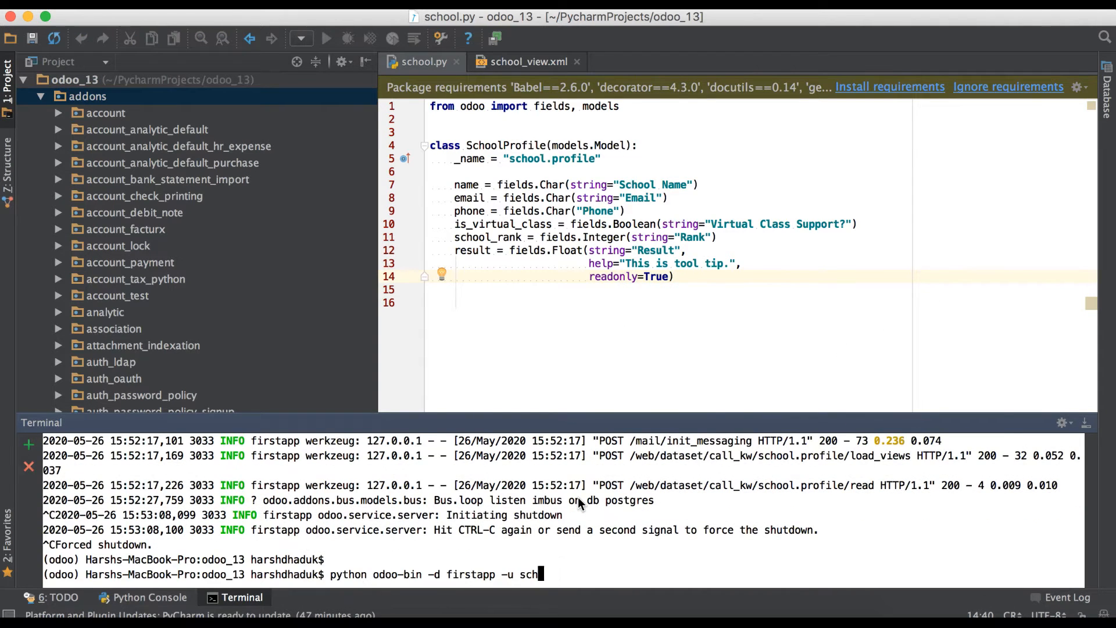
key(enter)
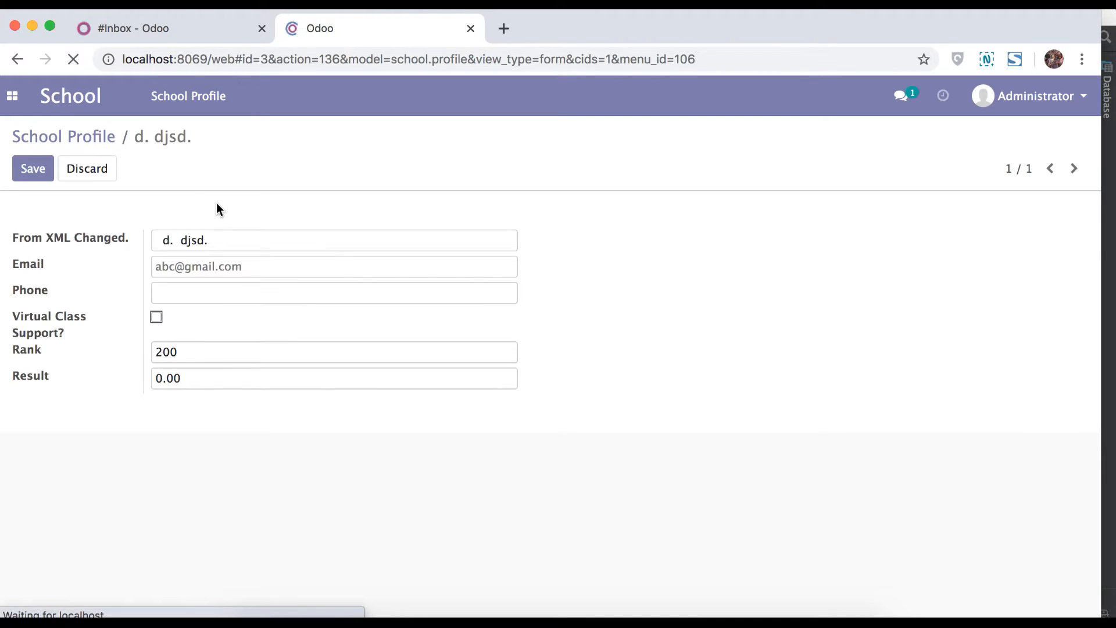
Step: Reload the school profile record and edit it to confirm Result is read-only
click(32, 168)
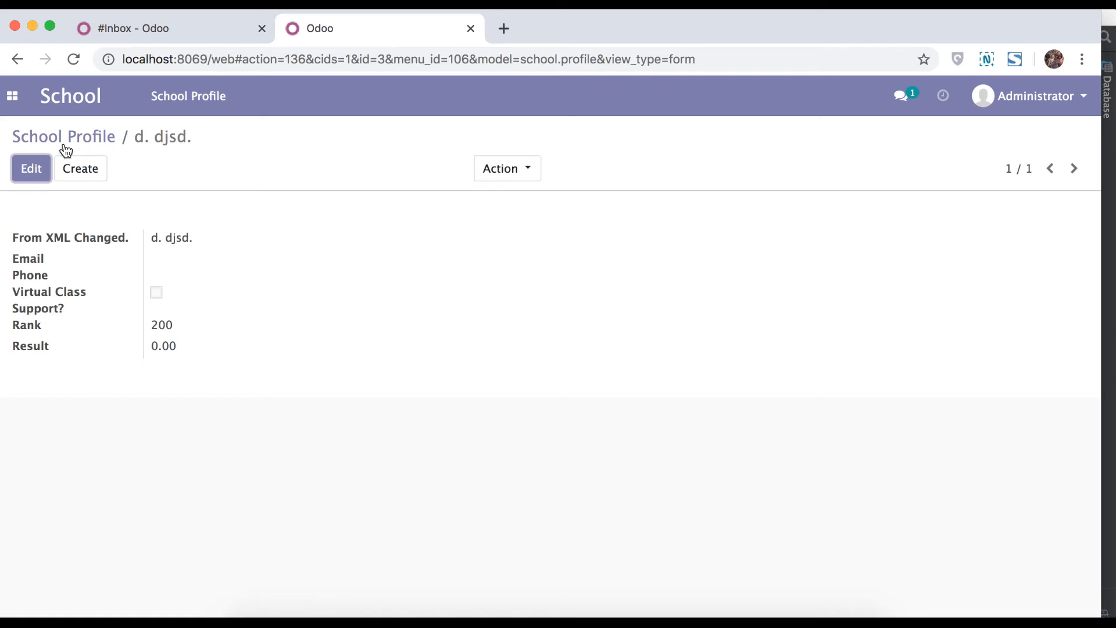
click(31, 169)
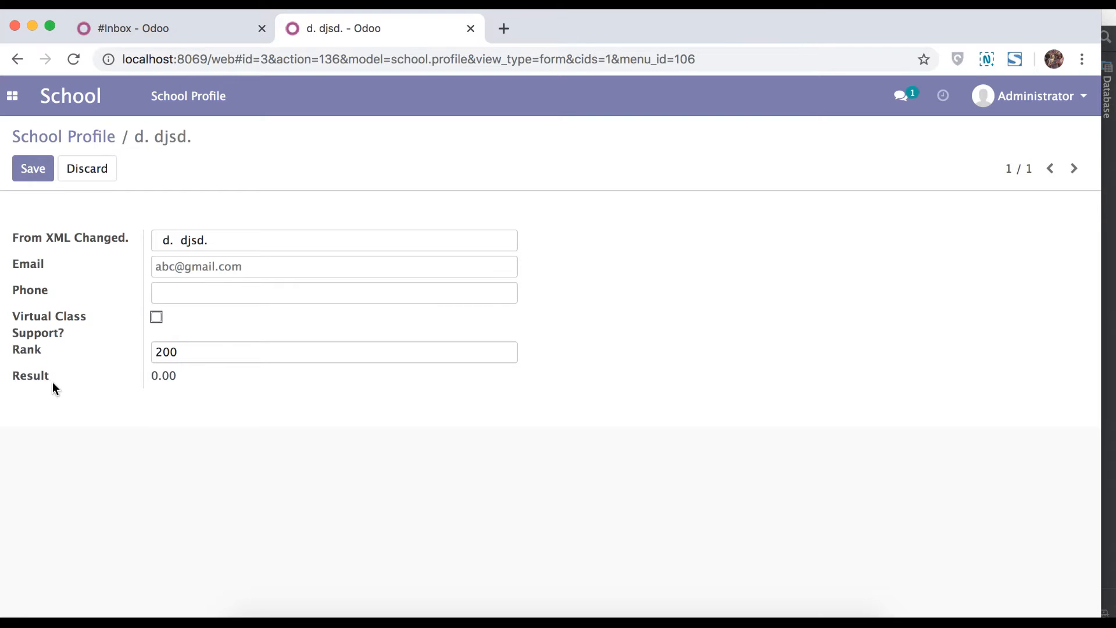
mouse_move(31, 376)
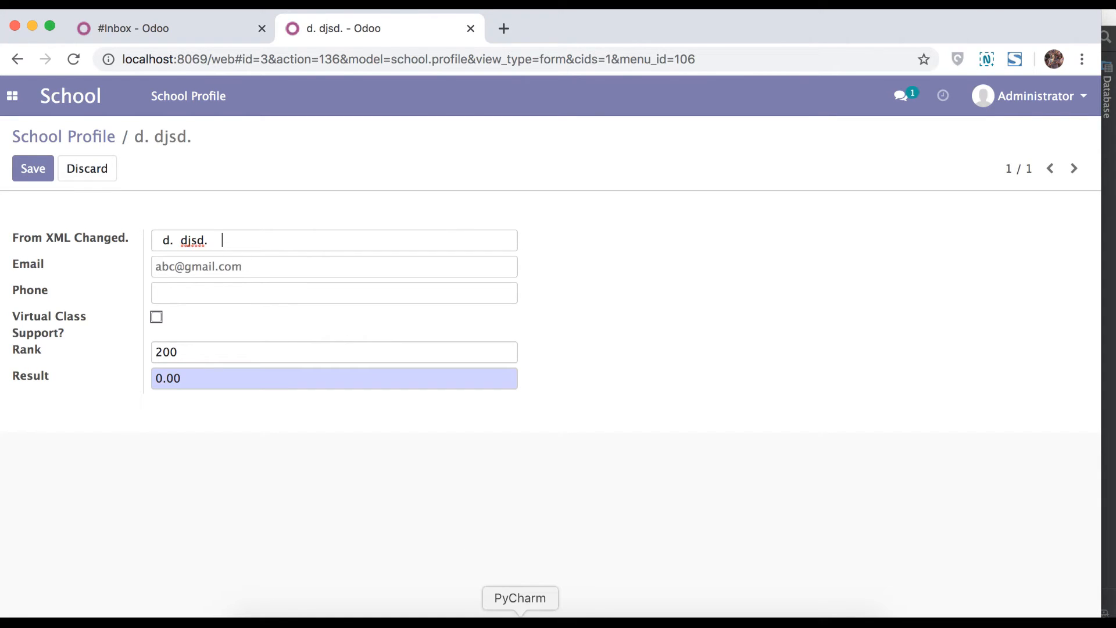
Step: Give the Result field default=1.1 and rerun python odoo-bin -d firstapp
click(519, 598)
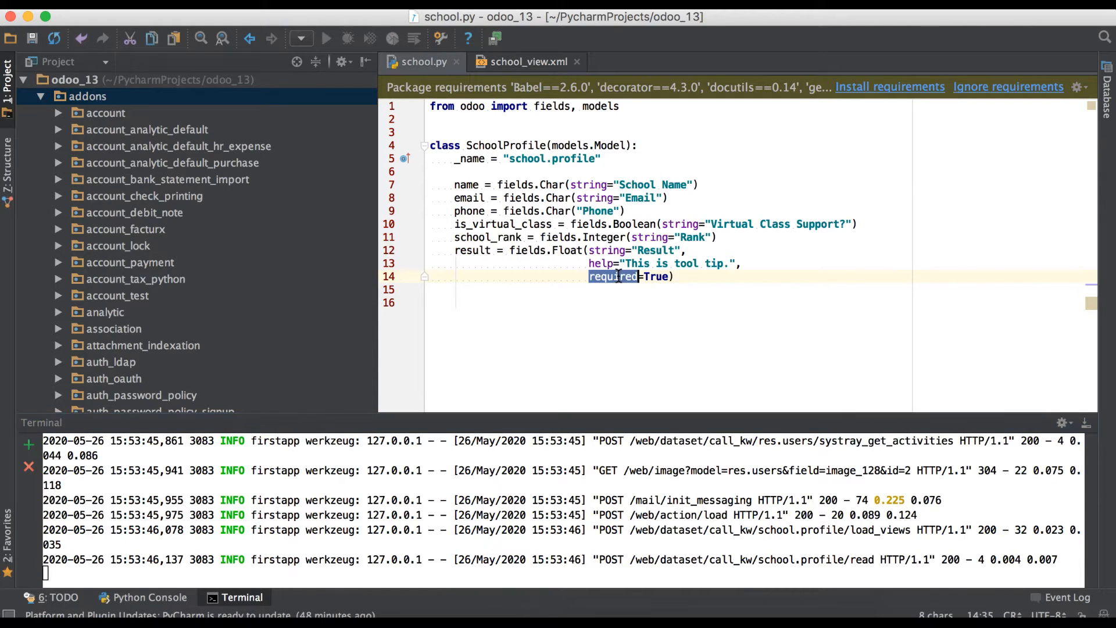
text(default)
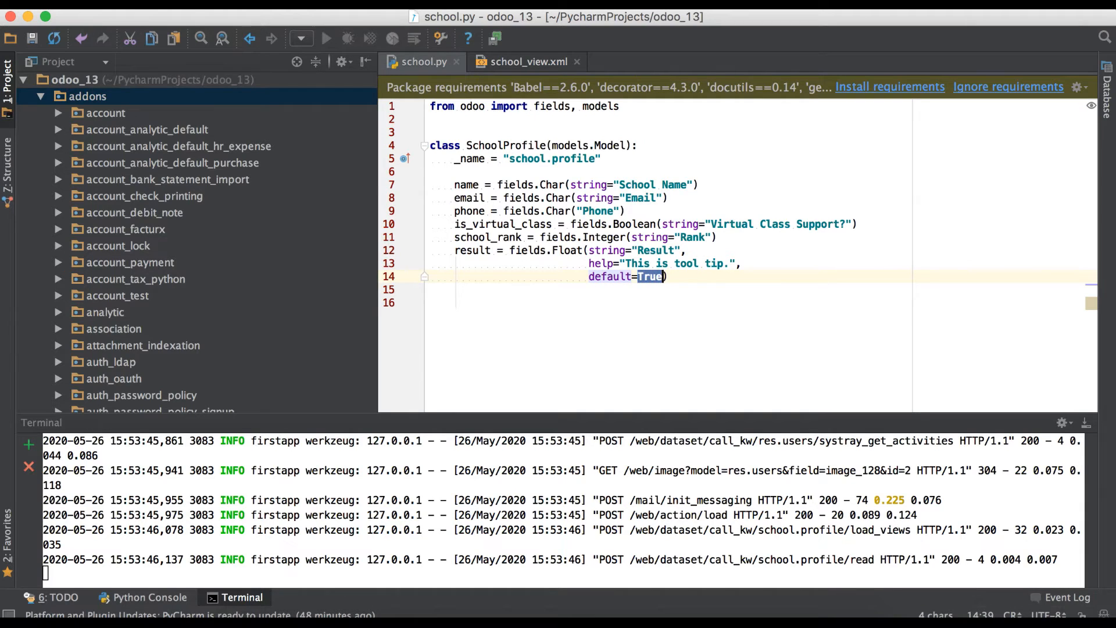
text(1.1)
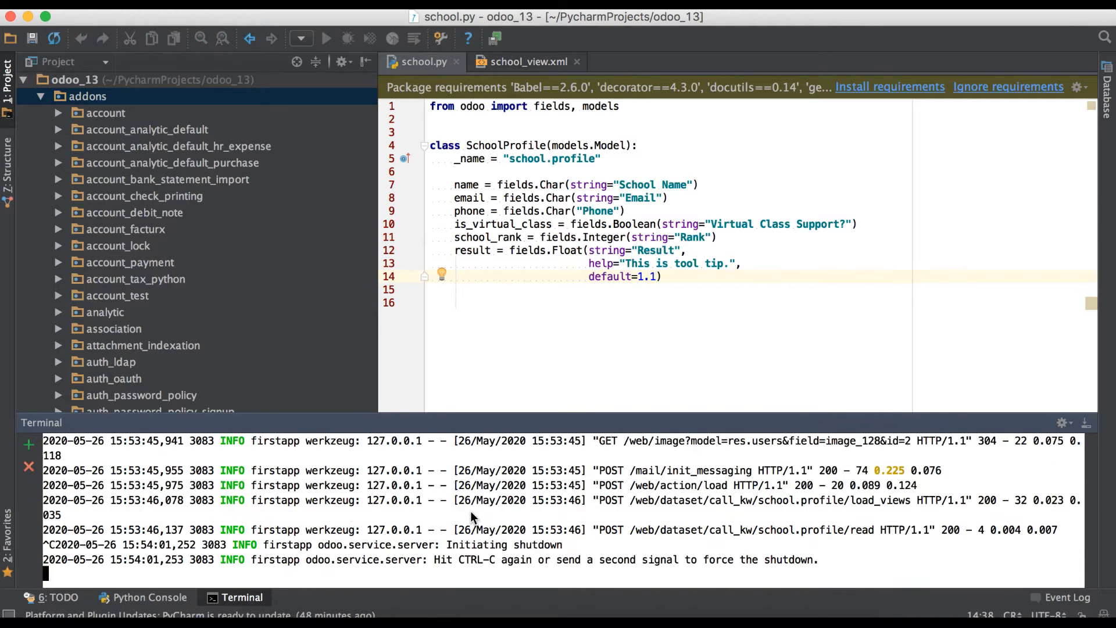
text(python odoo-bin -d firstapp)
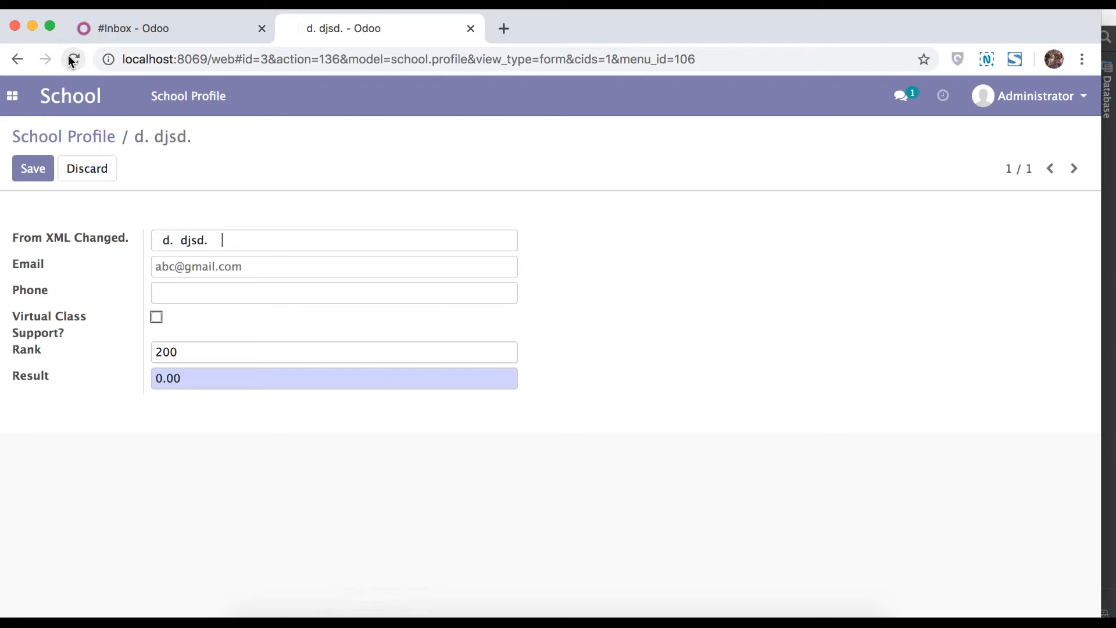
Step: Reload the Odoo form and check that Result shows 1.10
click(73, 59)
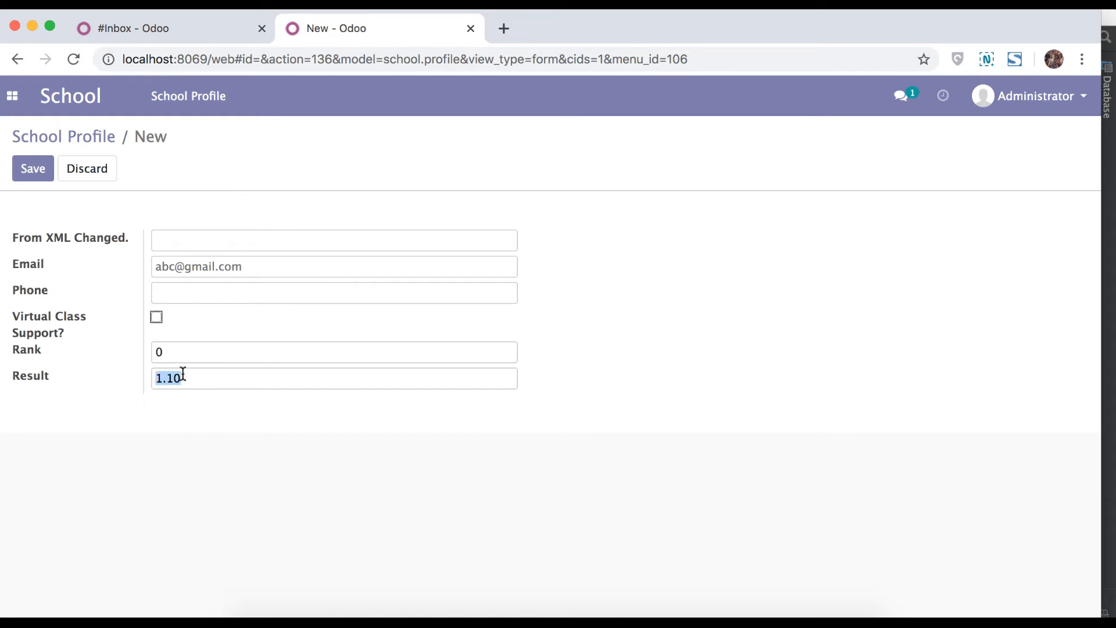
click(171, 377)
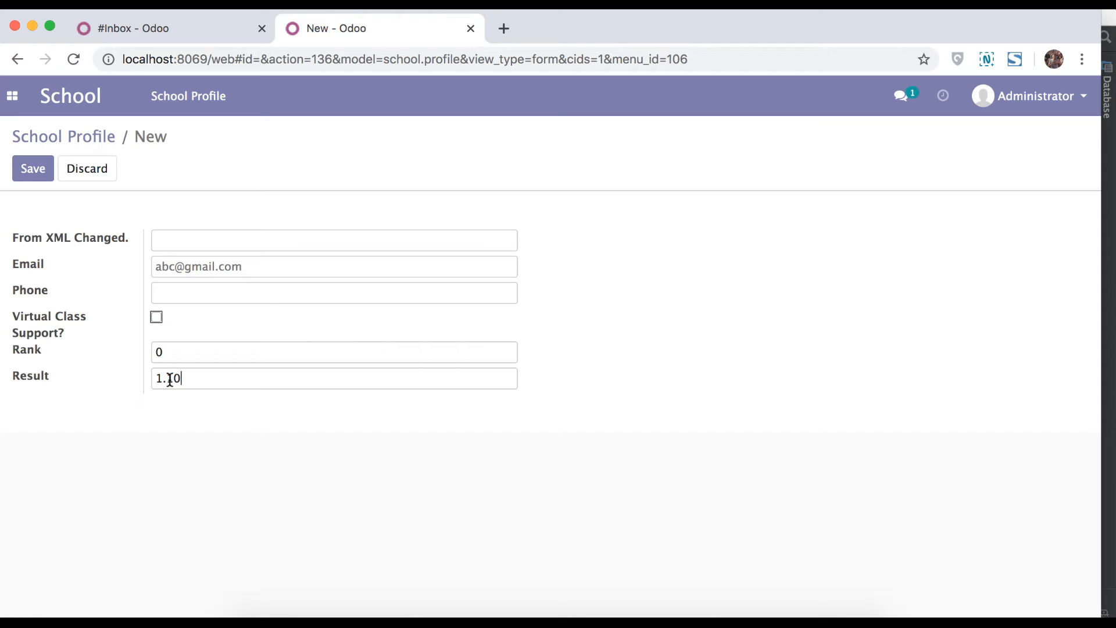
double_click(174, 378)
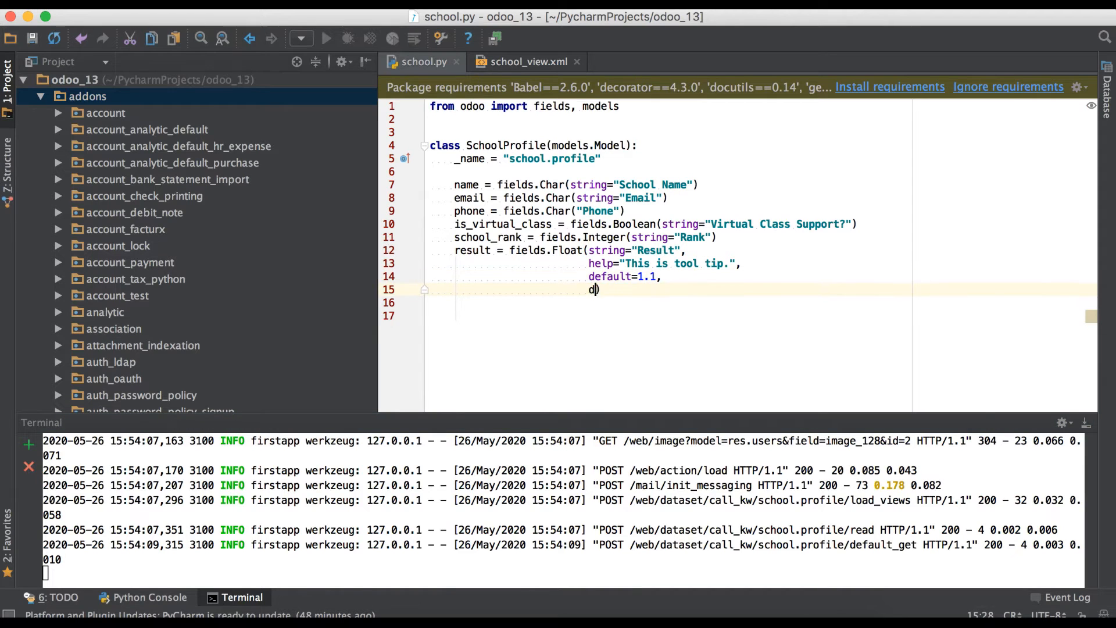
Step: Type digits=(2, after default=1.1 on the Result Float field
text(igits=)
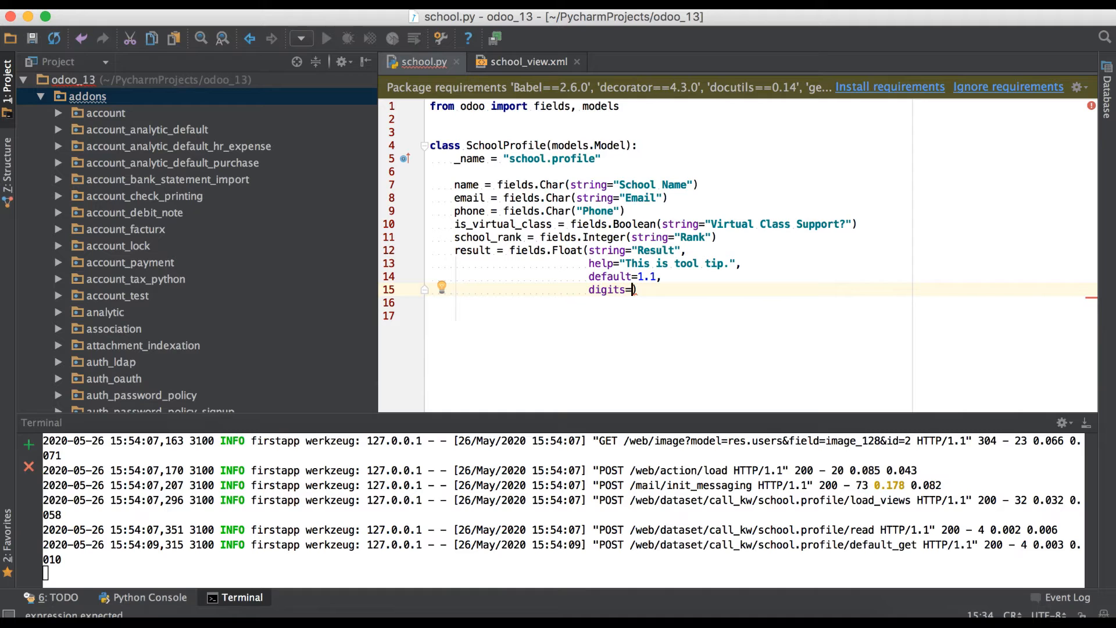
text(()
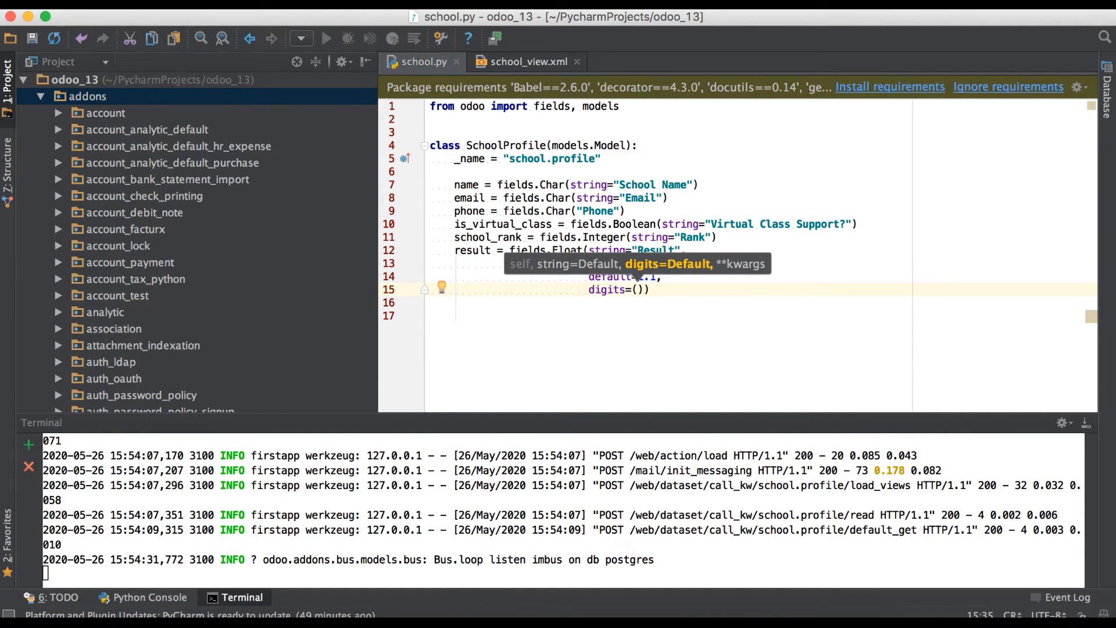
text(2)
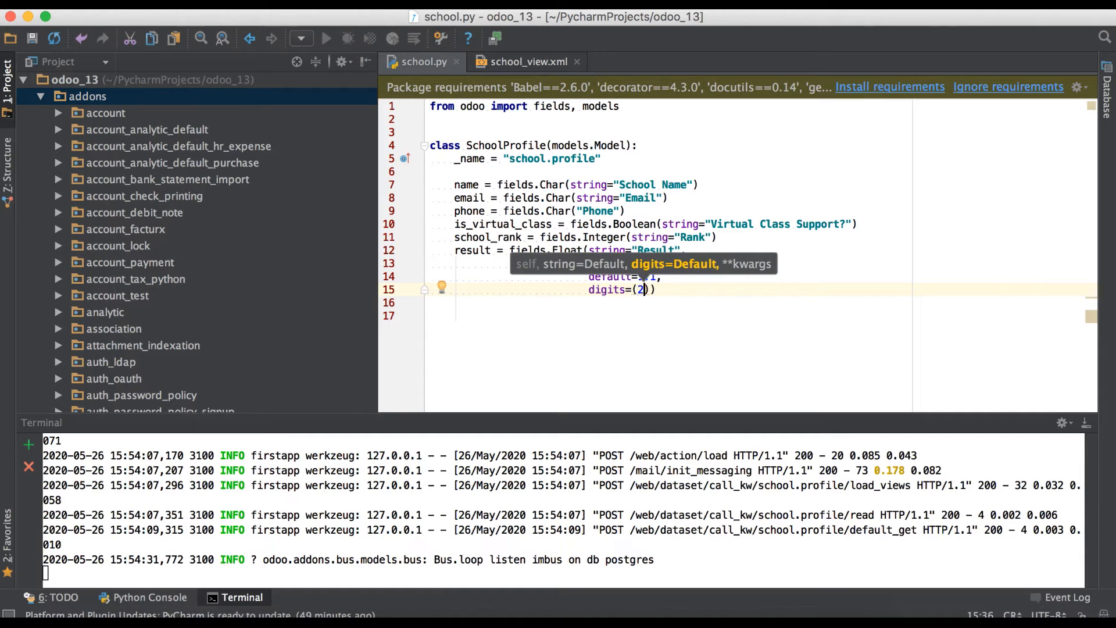
text(,)
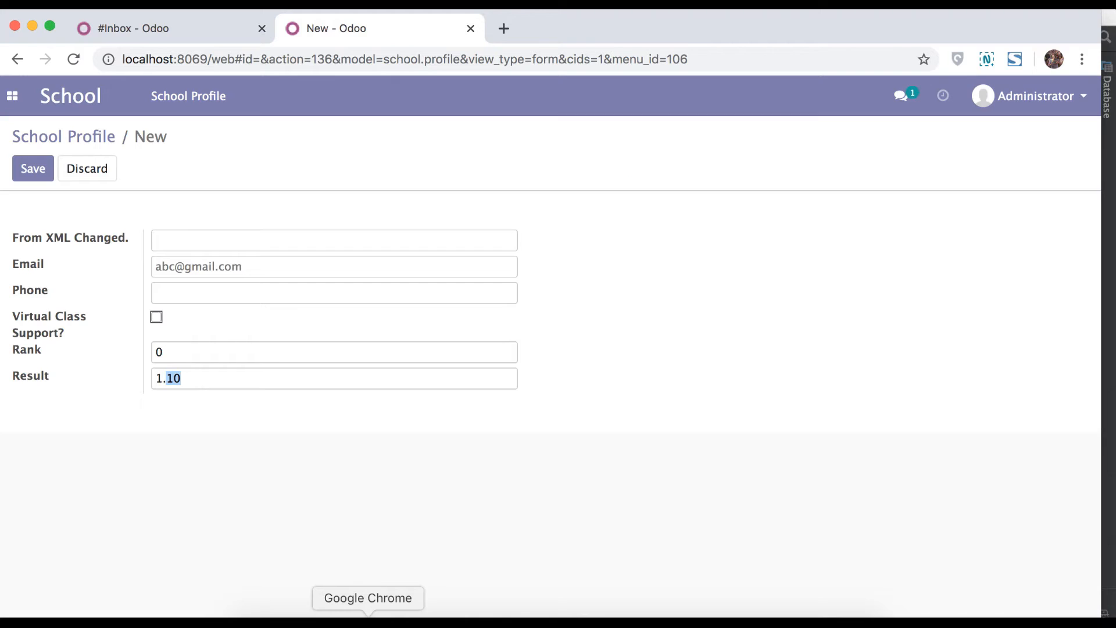
Step: Reload the new School Profile form and inspect Result's three decimals, 1.100
click(73, 59)
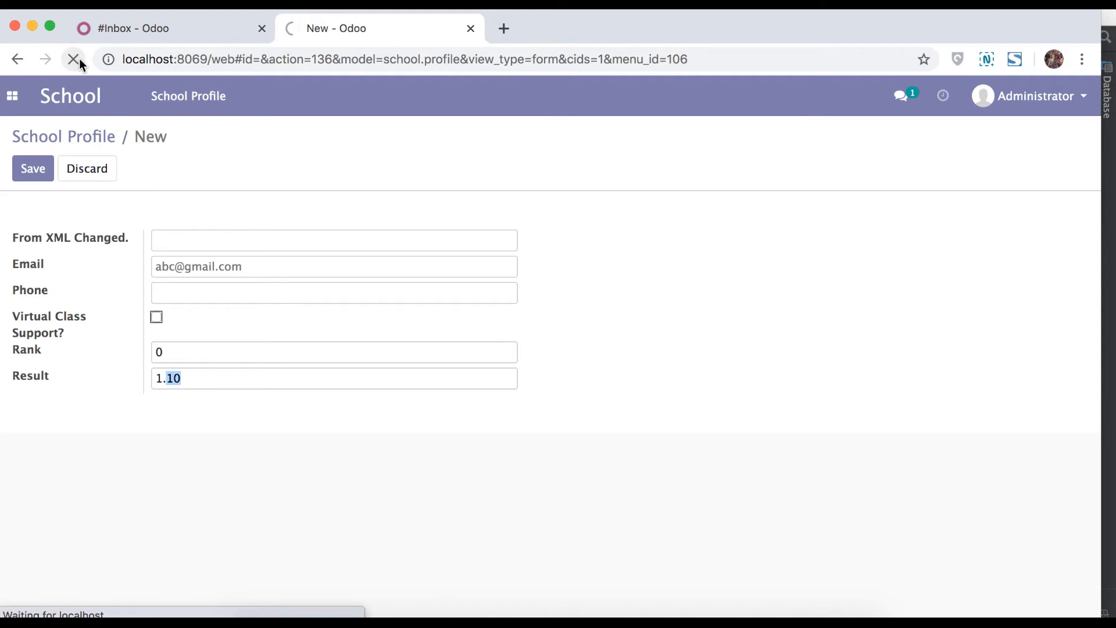
click(73, 59)
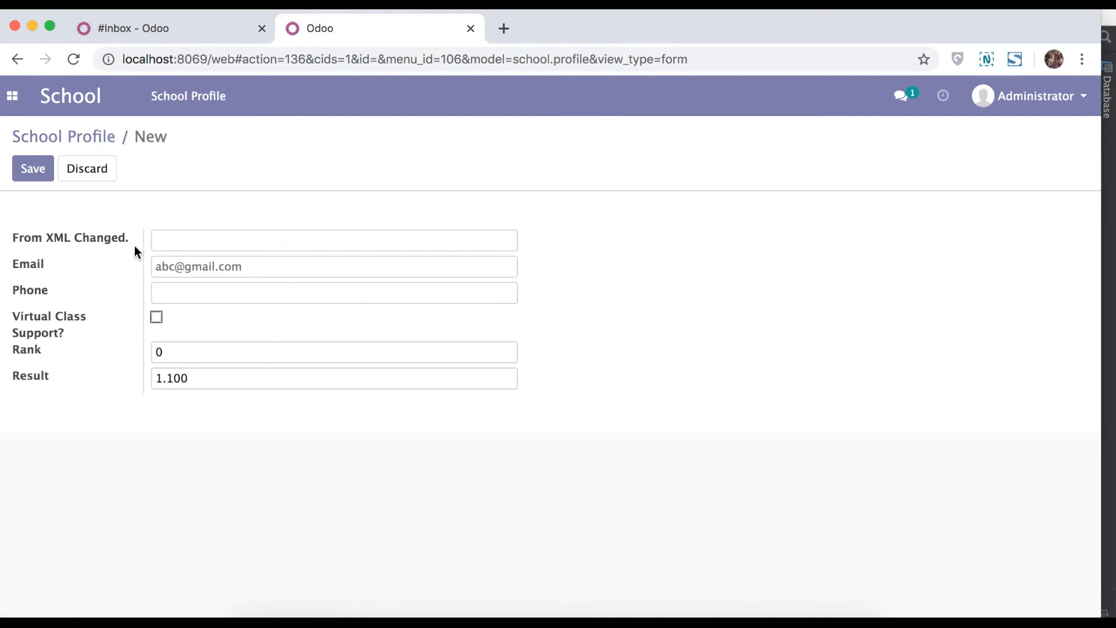
double_click(182, 378)
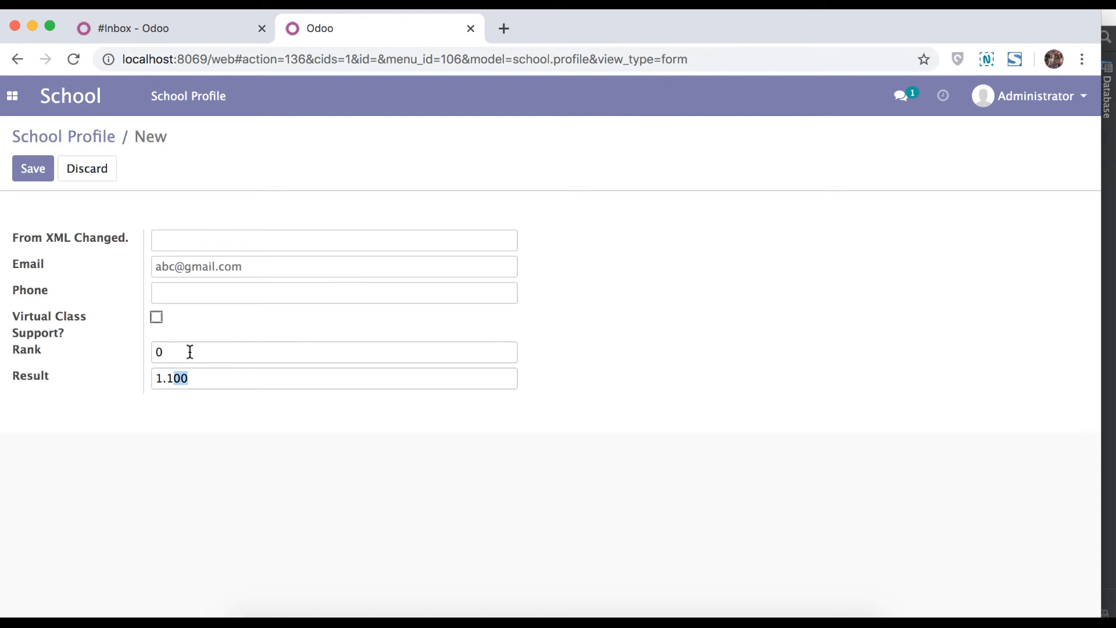
mouse_move(501, 562)
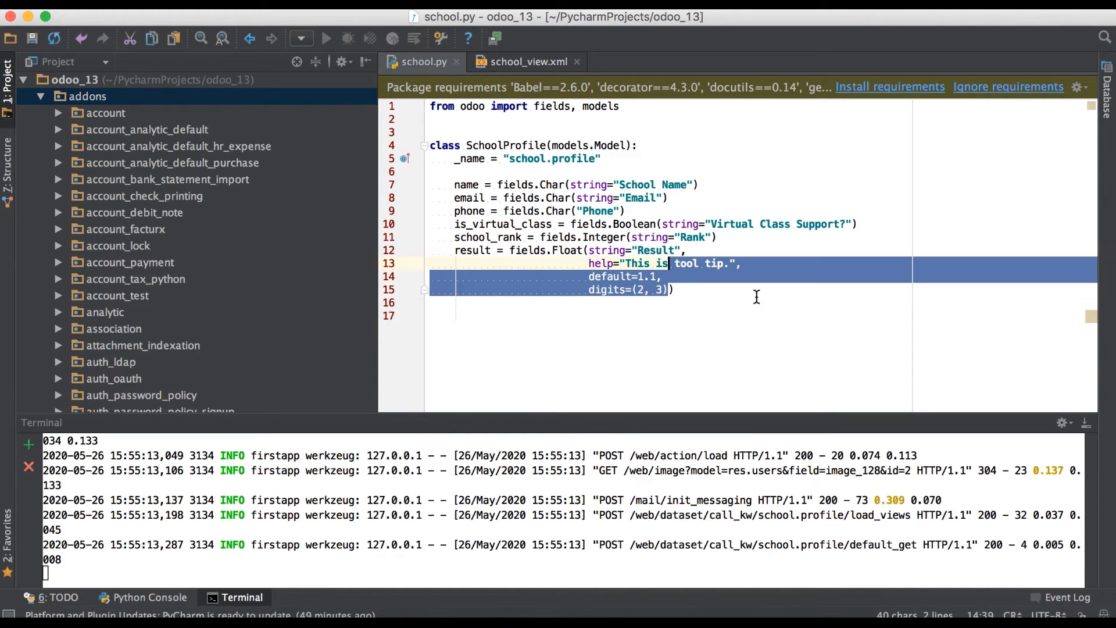
Step: Delete the help, default and digits arguments and label result "School Result" in school_view.xml
key(Delete)
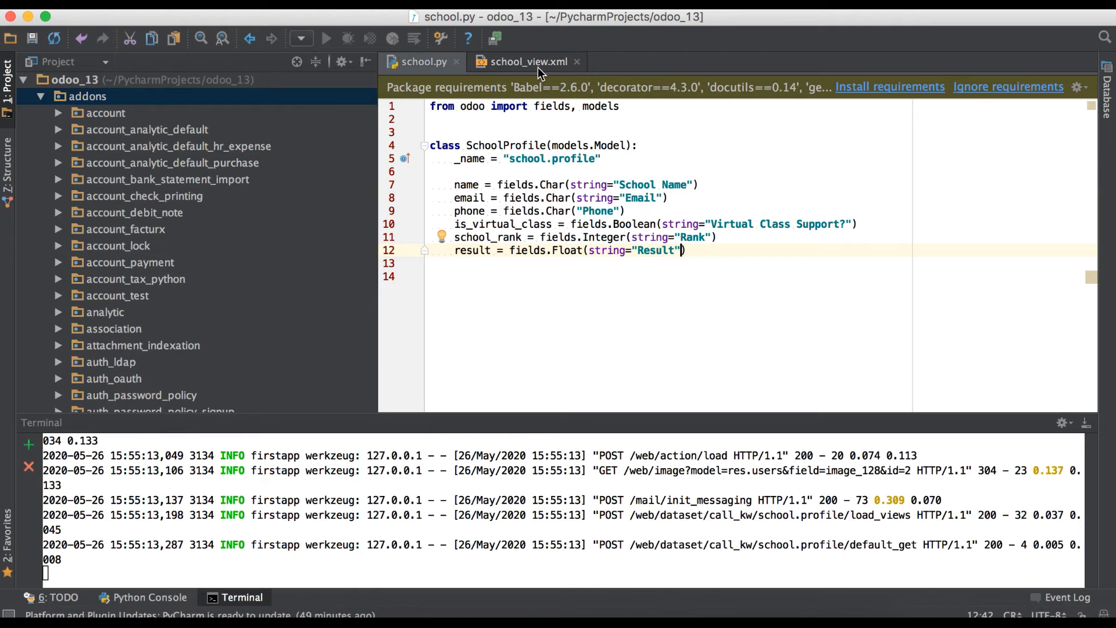
click(530, 61)
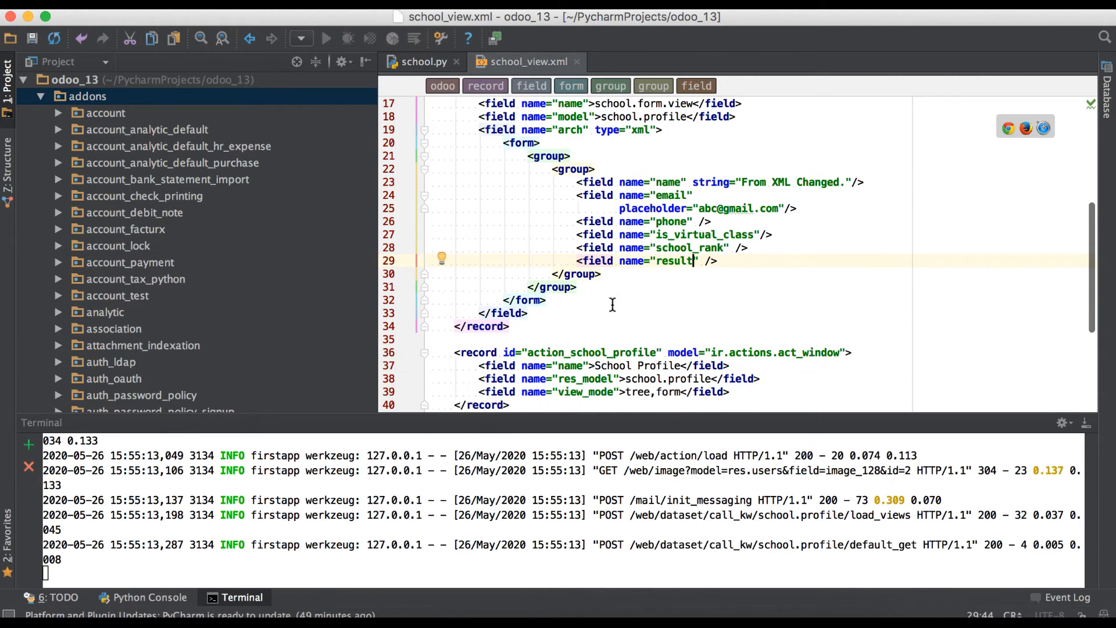
text(string=")
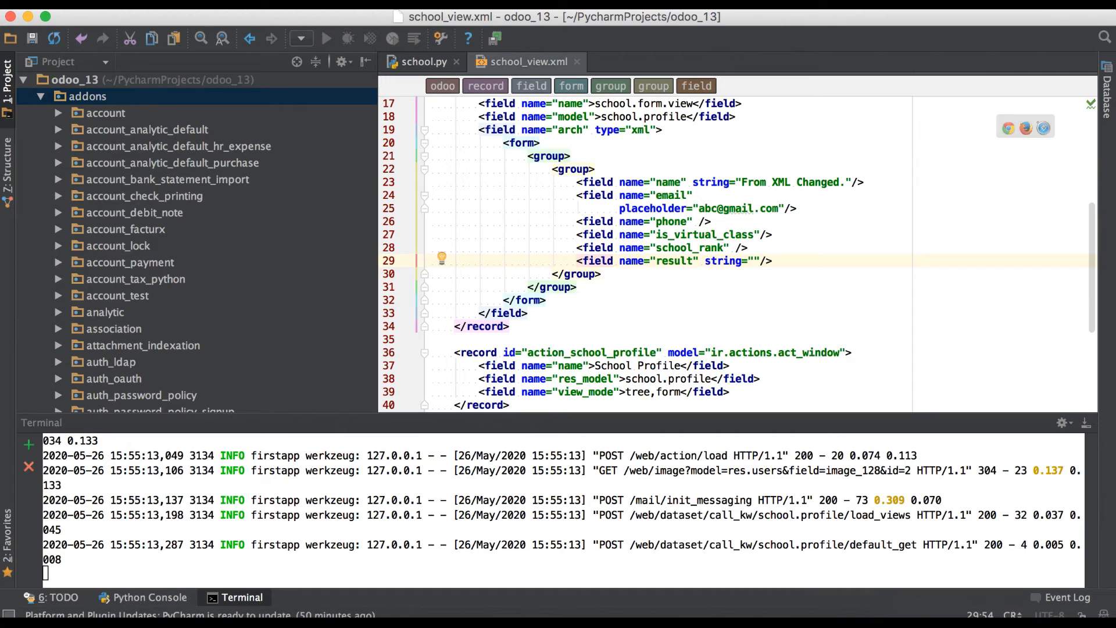
text(Th)
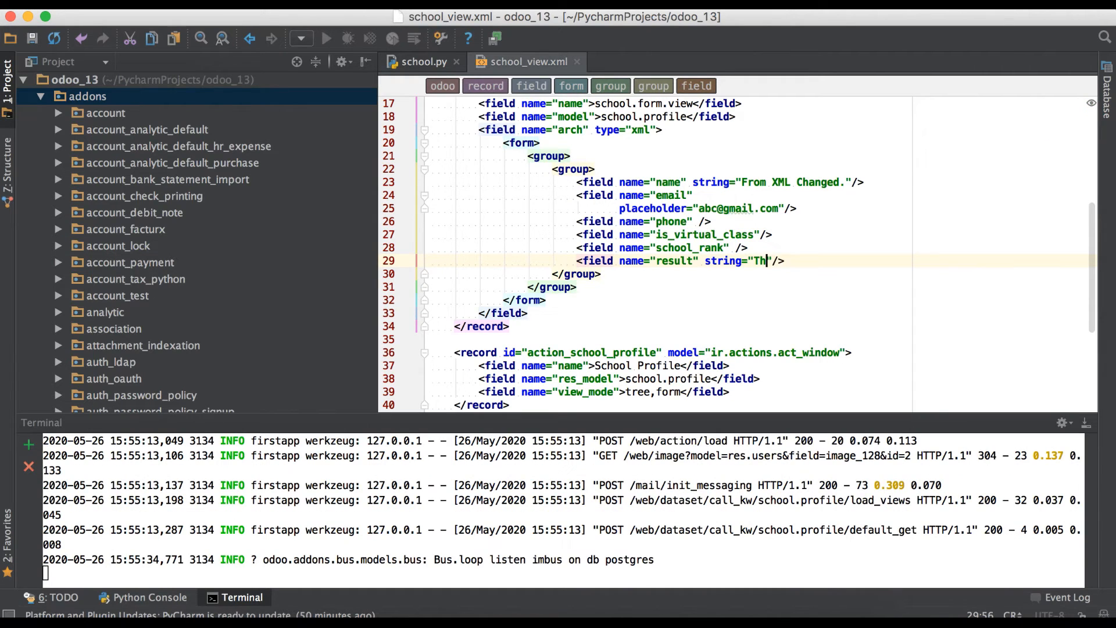
key(Backspace)
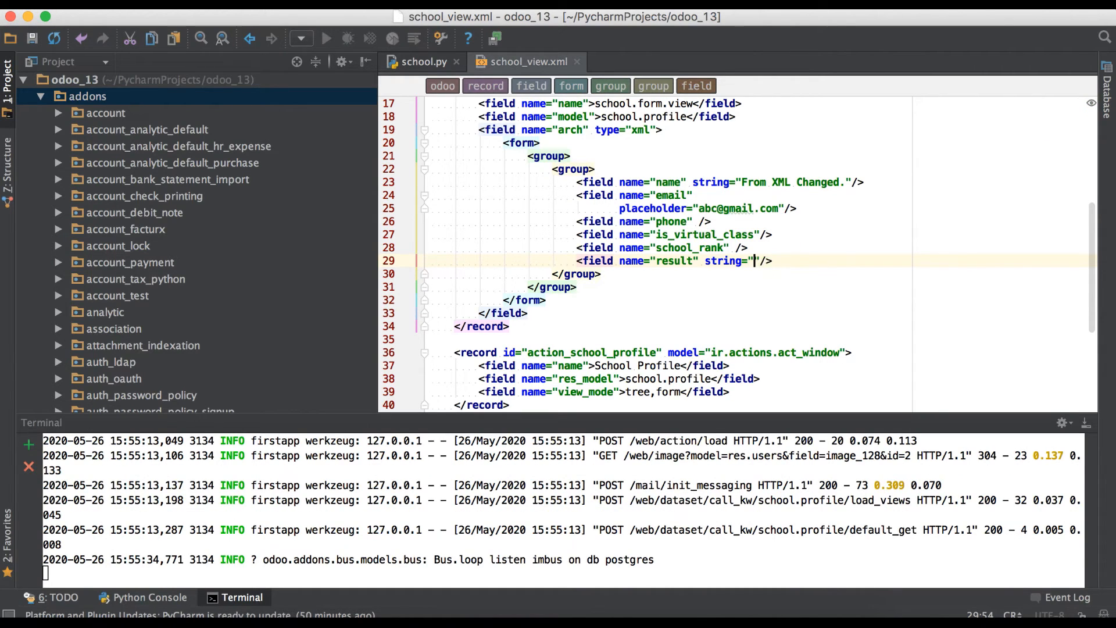
text(School R)
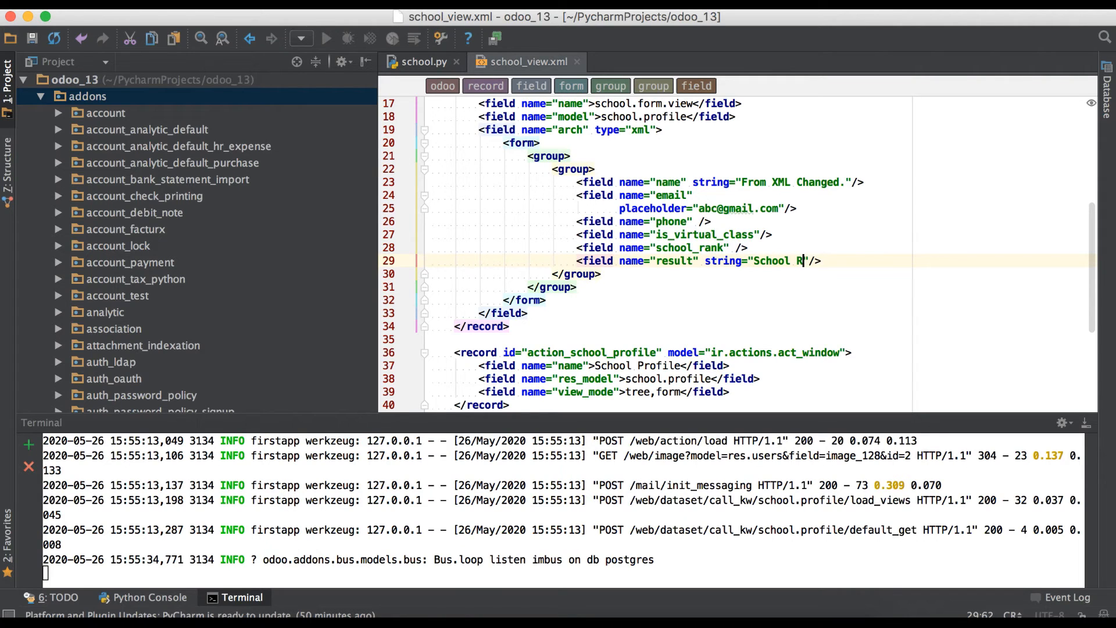
text(esult)
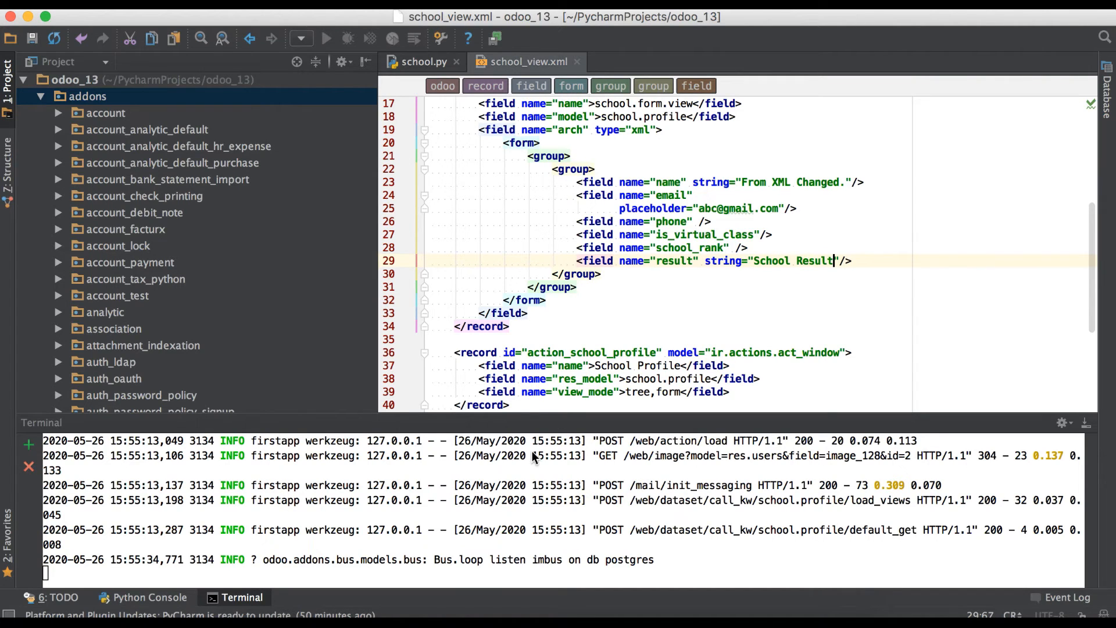
Step: Stop the server and rerun python odoo-bin -d firstapp -u school
key(ctrl+c)
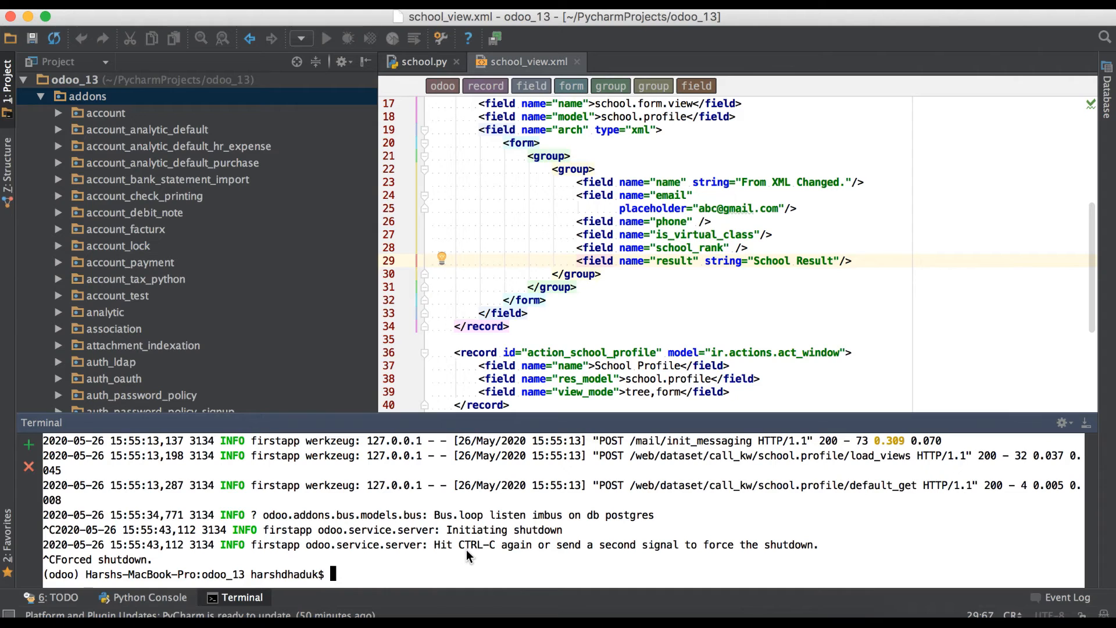
text(python odoo-bin -d firstapp -u)
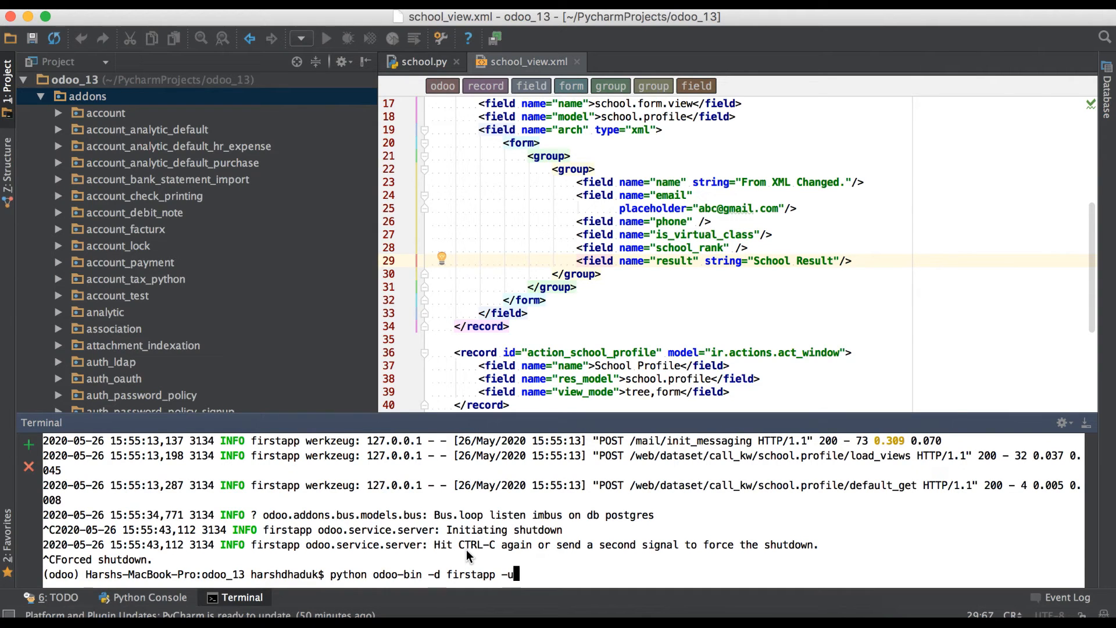
text(school)
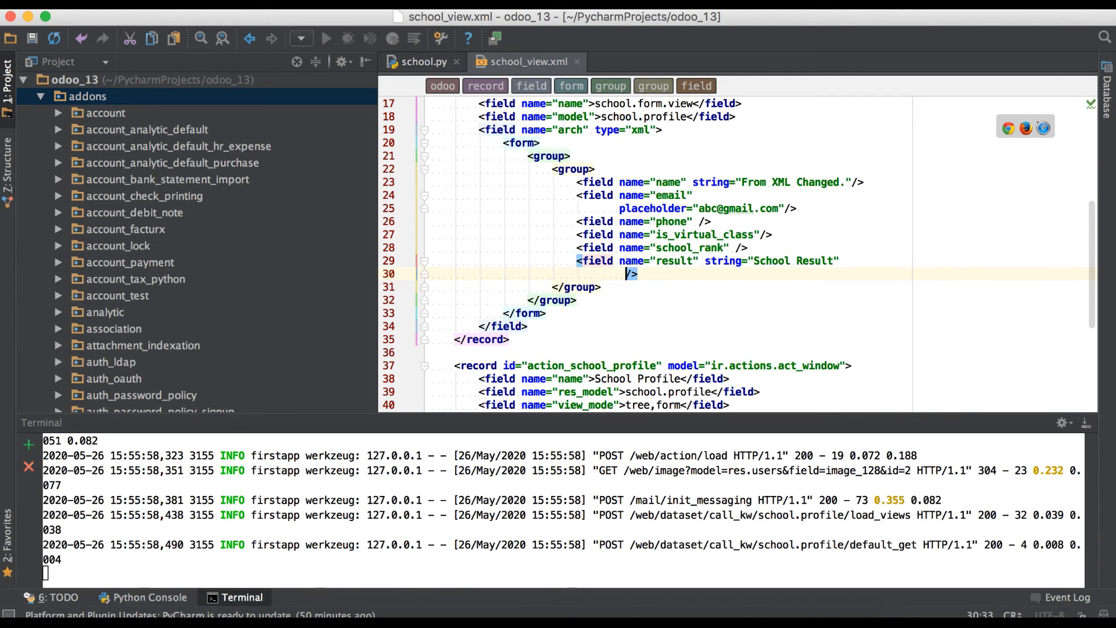
text(ree)
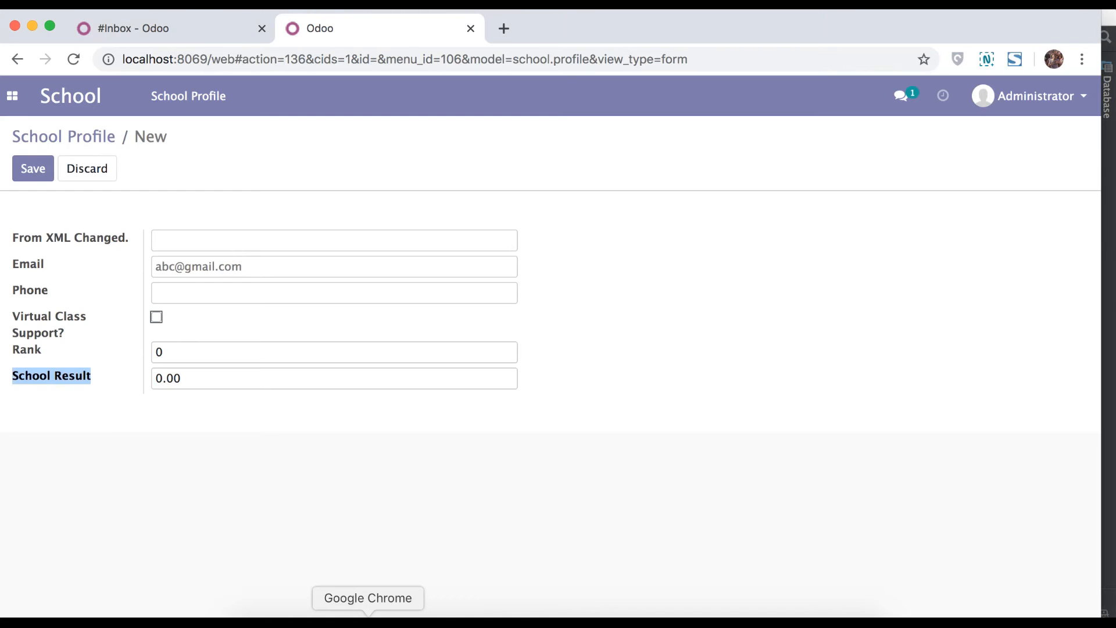
Step: Make the result field invisible in the form view and restart Odoo with -u school
click(188, 96)
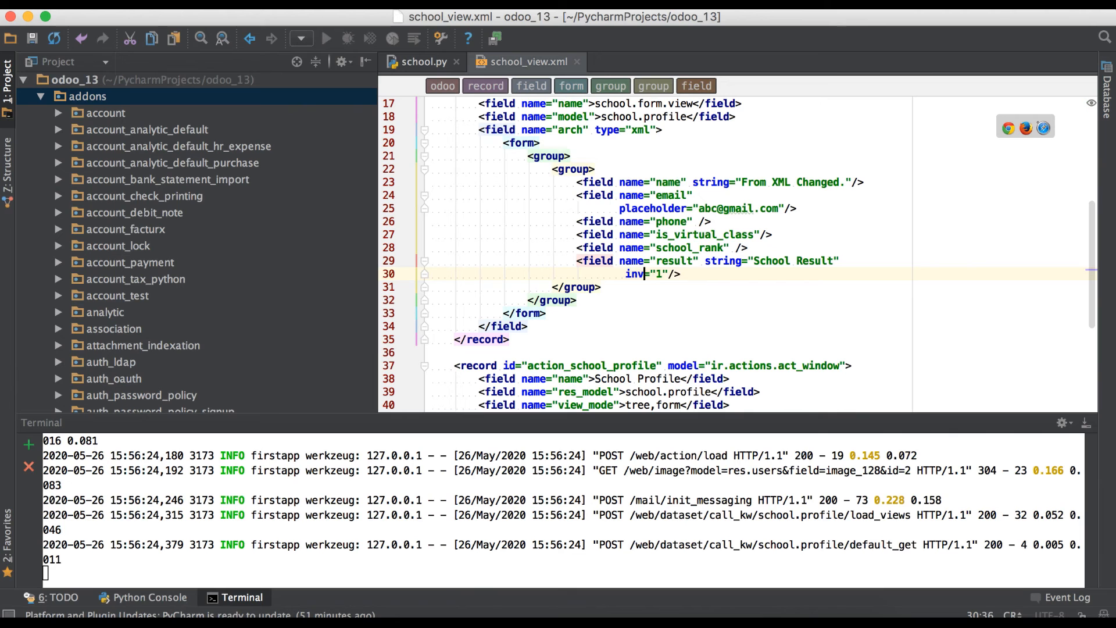
text(invisible)
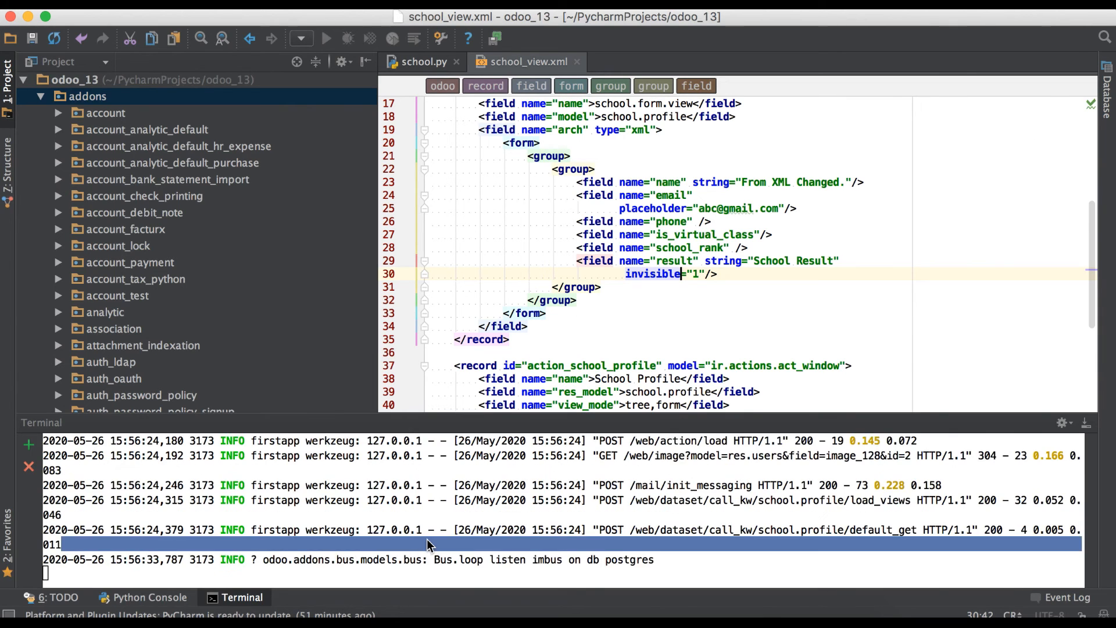
text(python odoo-bin -d firstapp -u school)
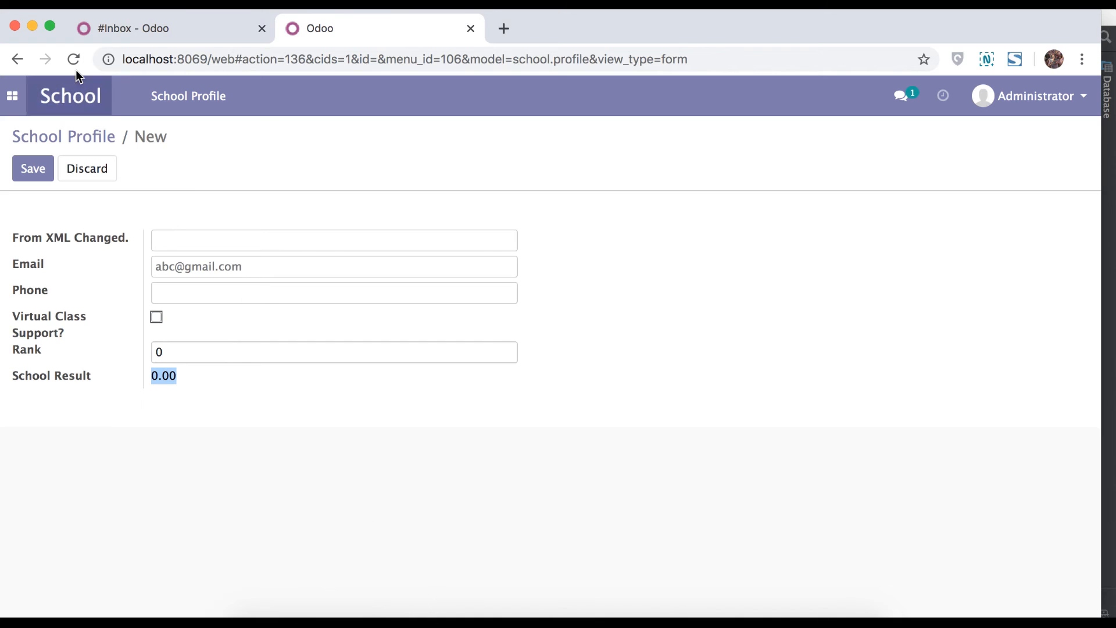
Step: Reload the School Profile form twice to confirm School Result is hidden
click(73, 59)
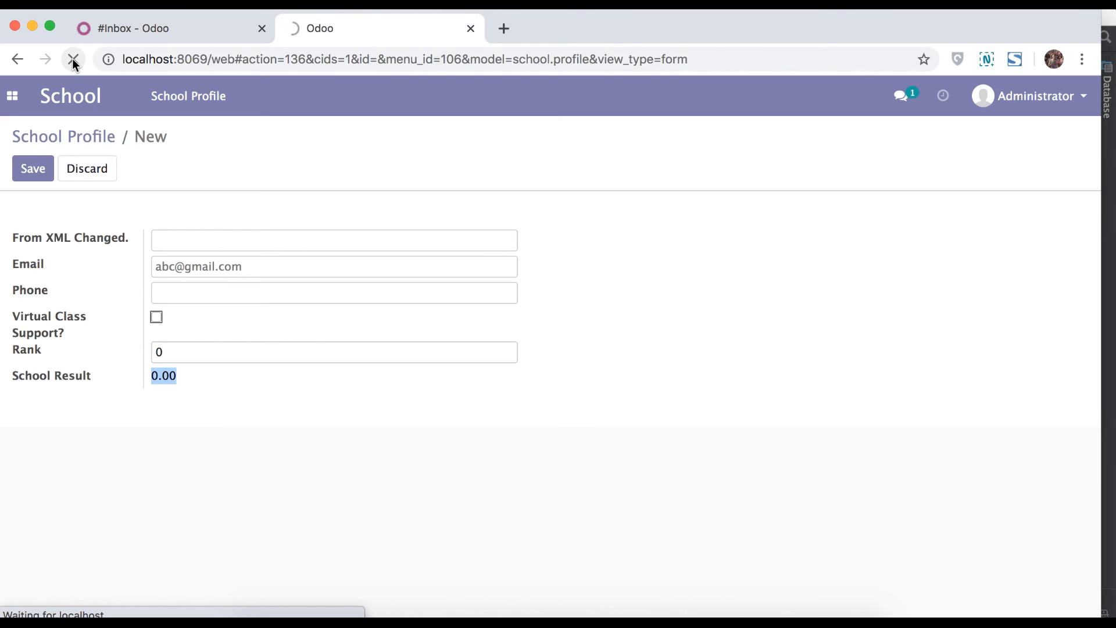
click(73, 59)
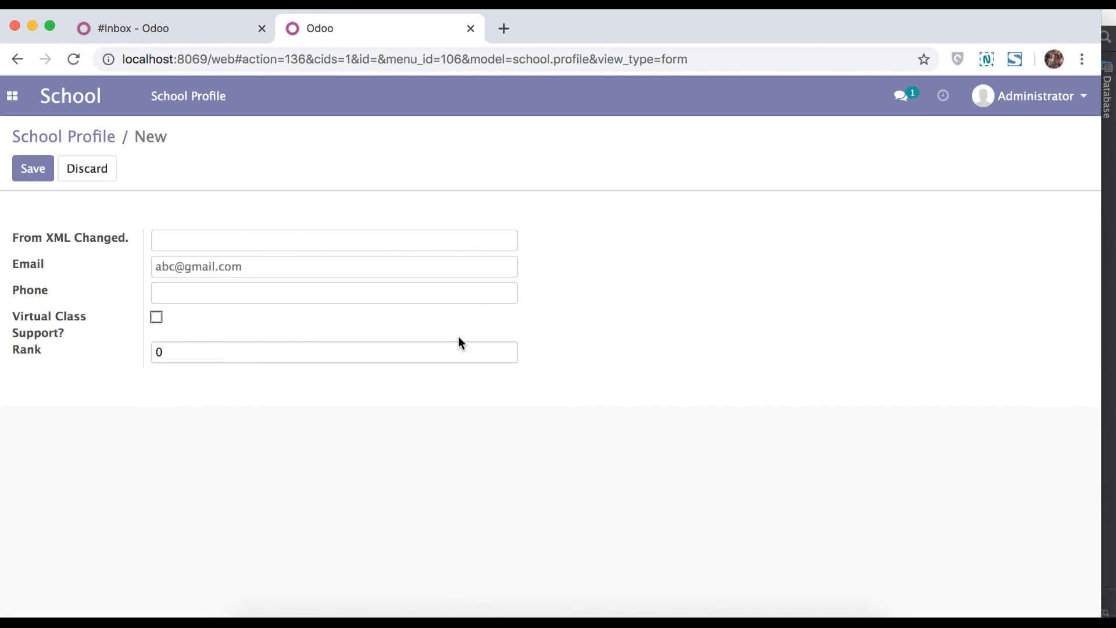
mouse_move(317, 397)
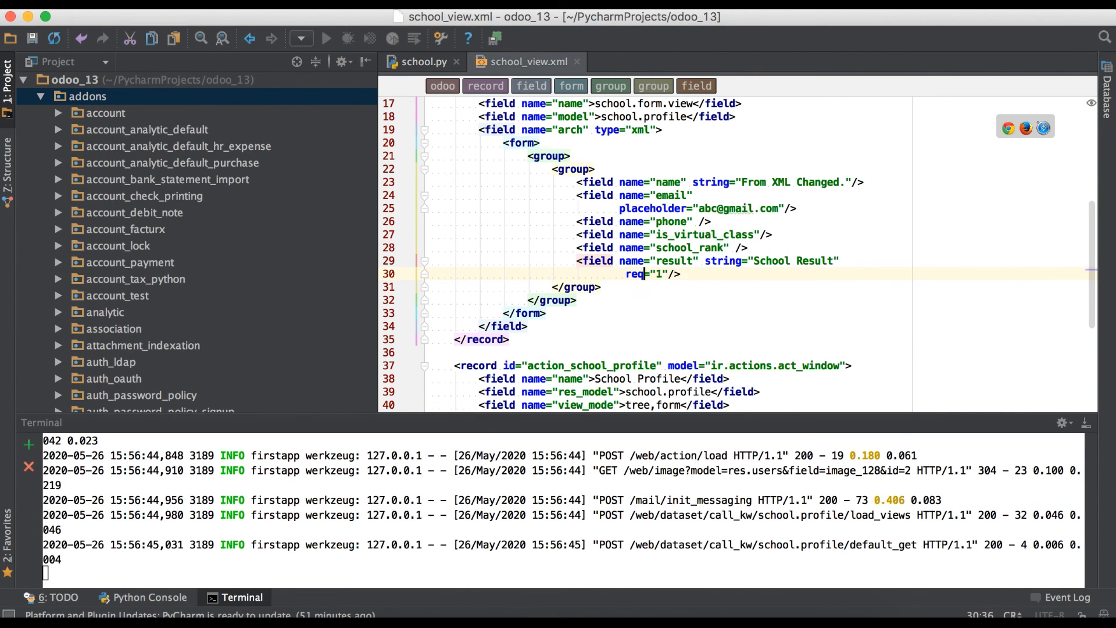
Step: Change the result field's attribute to required and reload the Odoo form
text(uired)
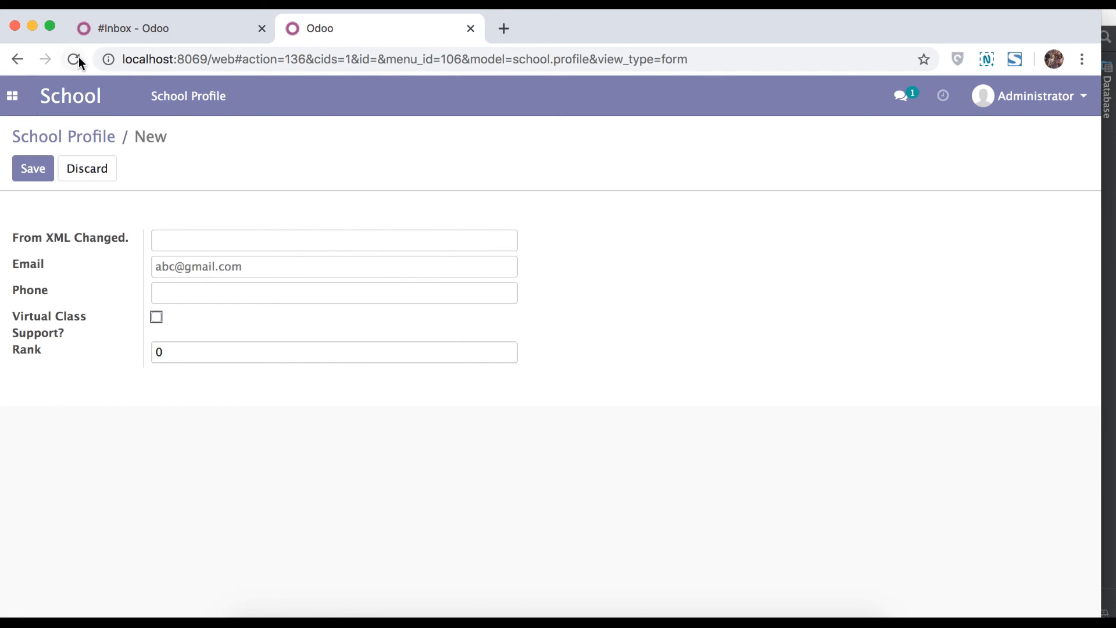
click(73, 59)
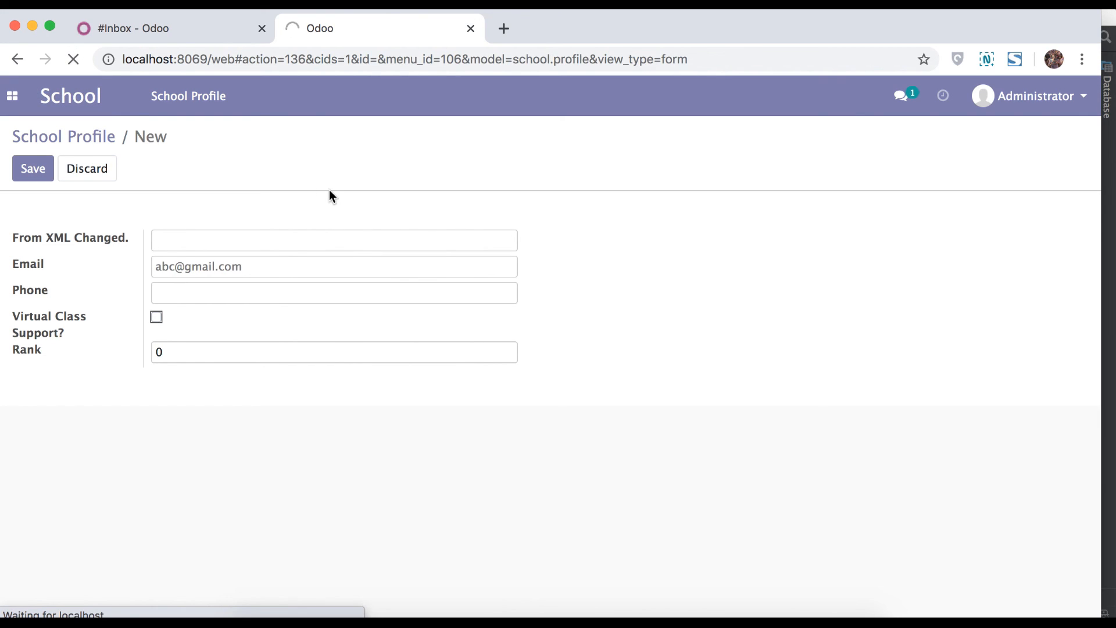